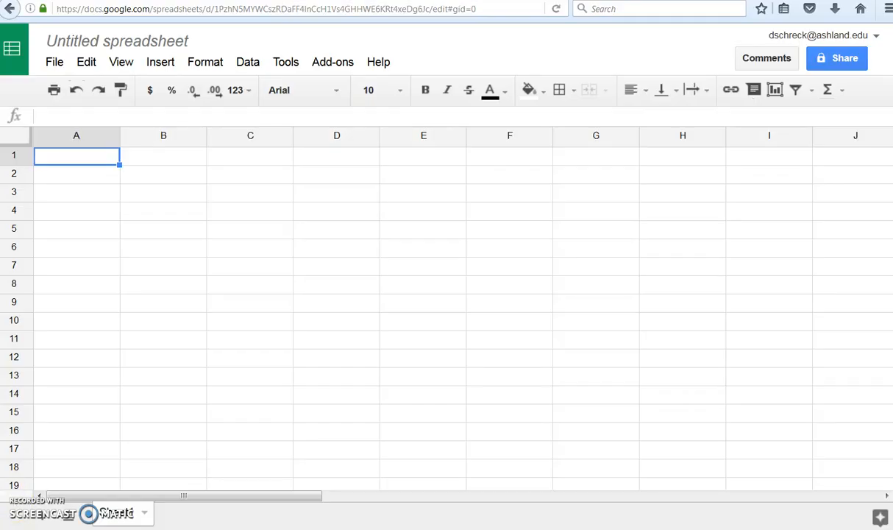
mouse_move(142, 320)
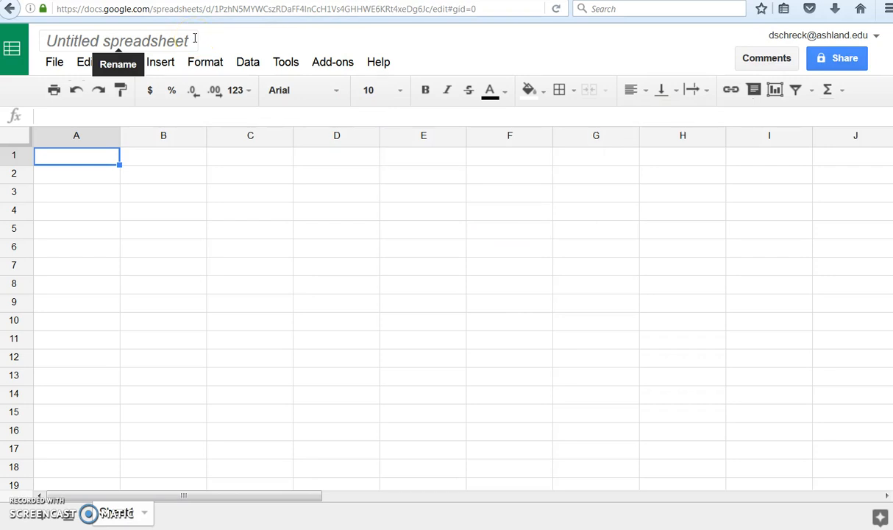
- Rename the untitled spreadsheet to GRADEBOOK EXAMPLE
left_click(114, 41)
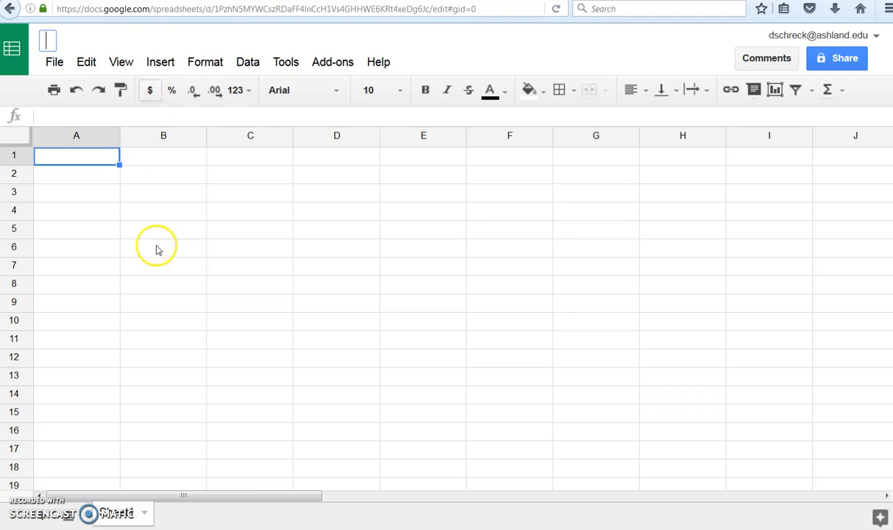
type("GRADEBOOK EXAMPLE")
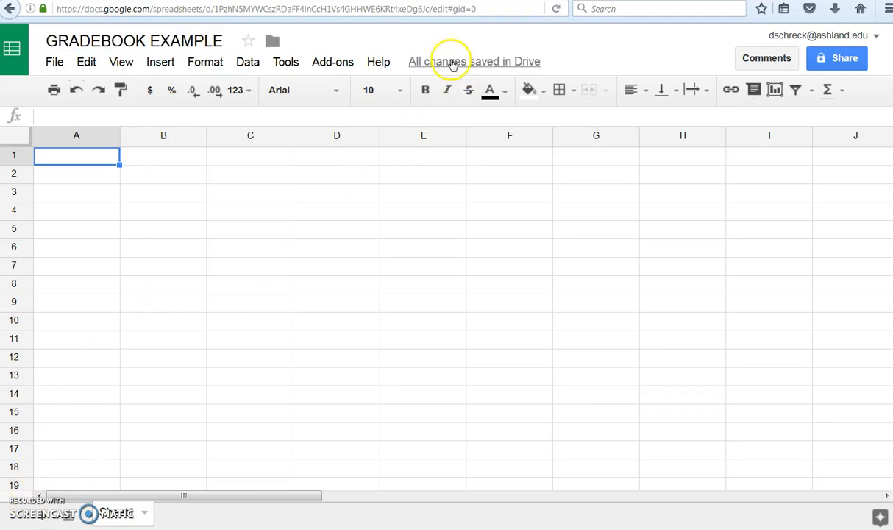
mouse_move(400, 66)
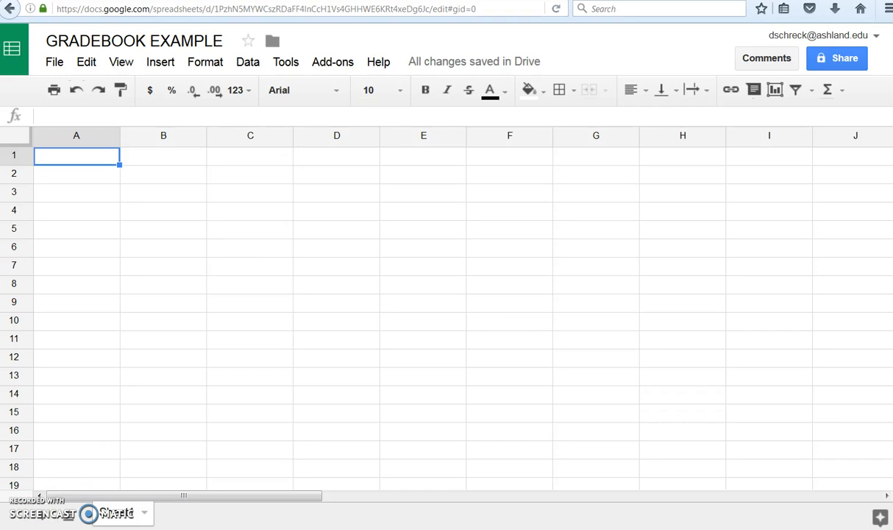
- Add a STUDENT heading in A1 and paste the five student names below it
type("STUDENT")
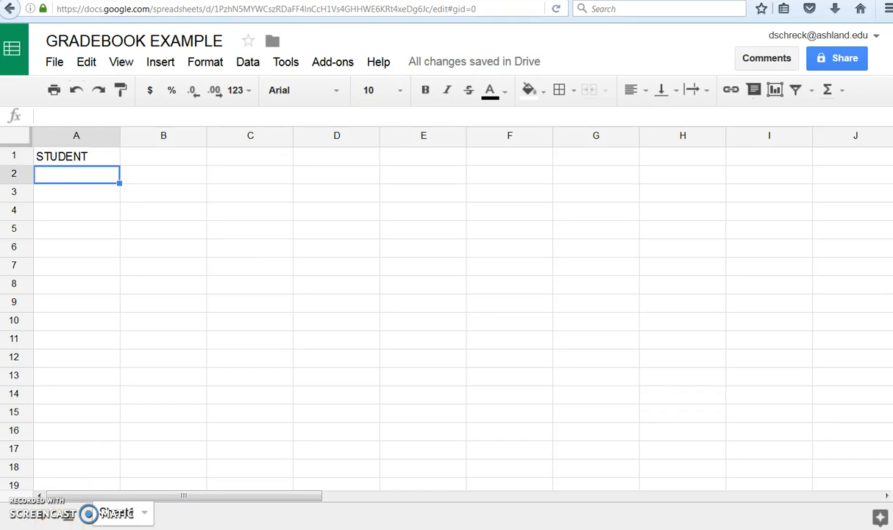
key("ctrl+v")
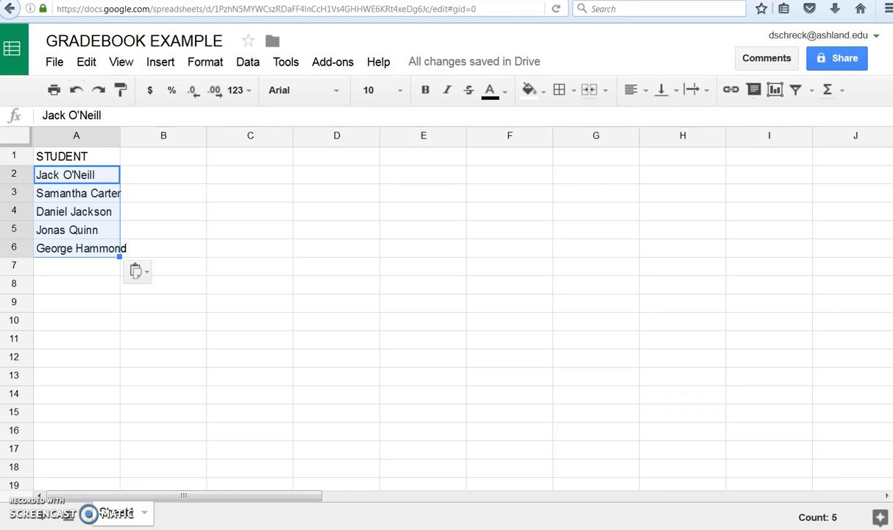
- Resize columns A to J to a uniform 125-pixel width
left_click(76, 156)
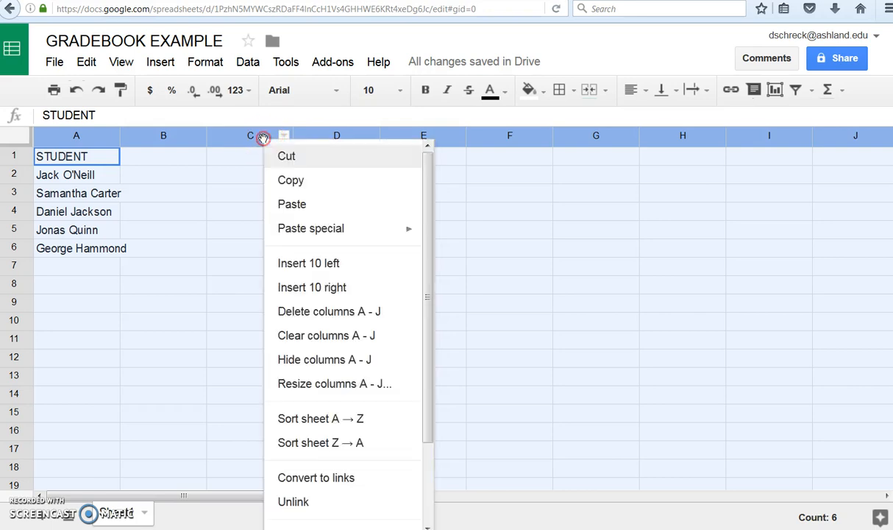
mouse_move(358, 383)
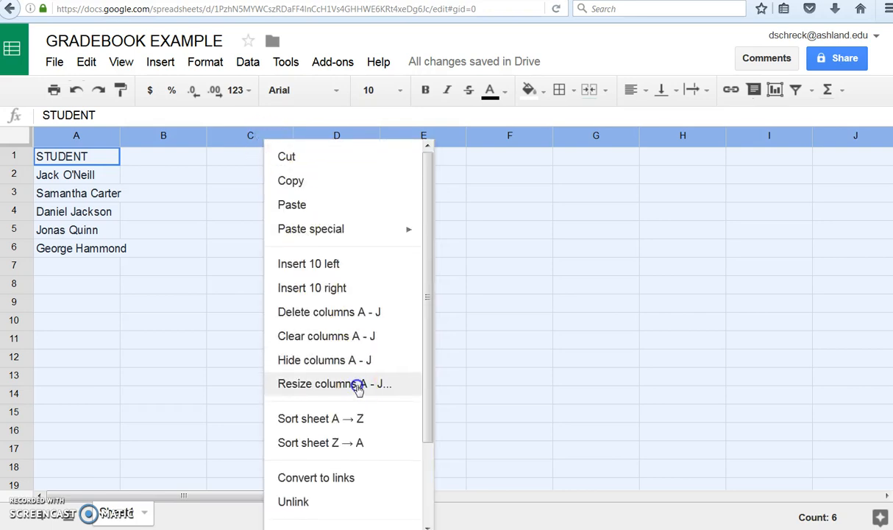
left_click(334, 383)
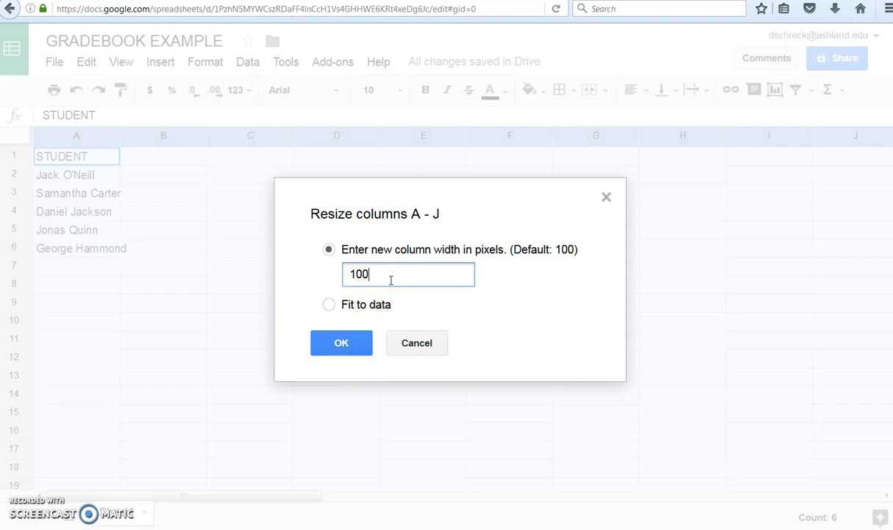
type("125")
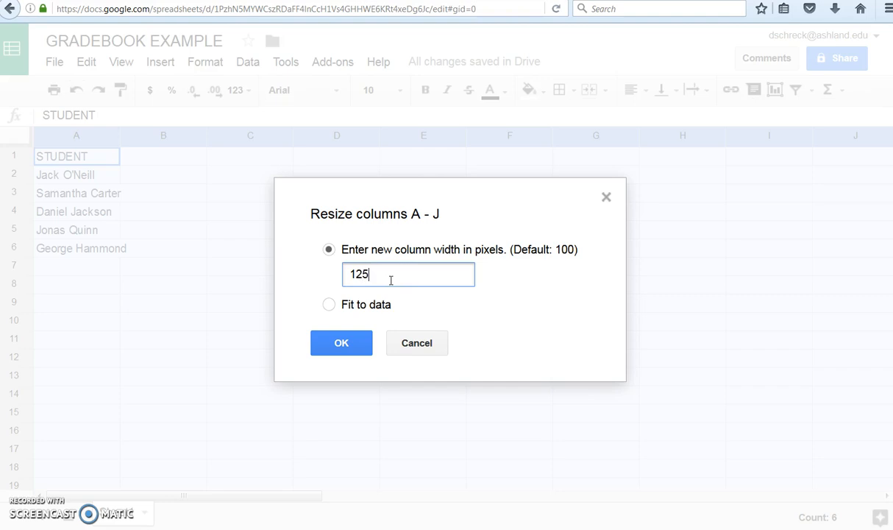
left_click(340, 343)
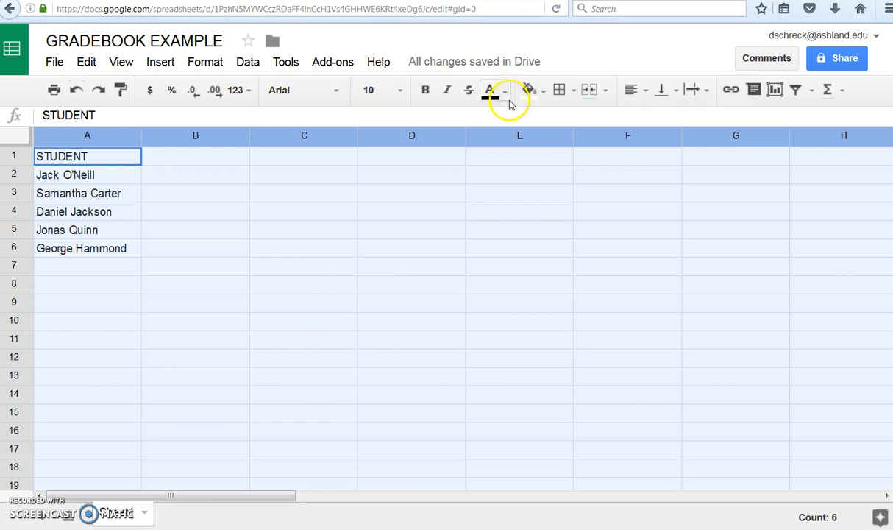
- Centre columns A–J horizontally and to the vertical middle, then select the first assignment heading cell
left_click(631, 89)
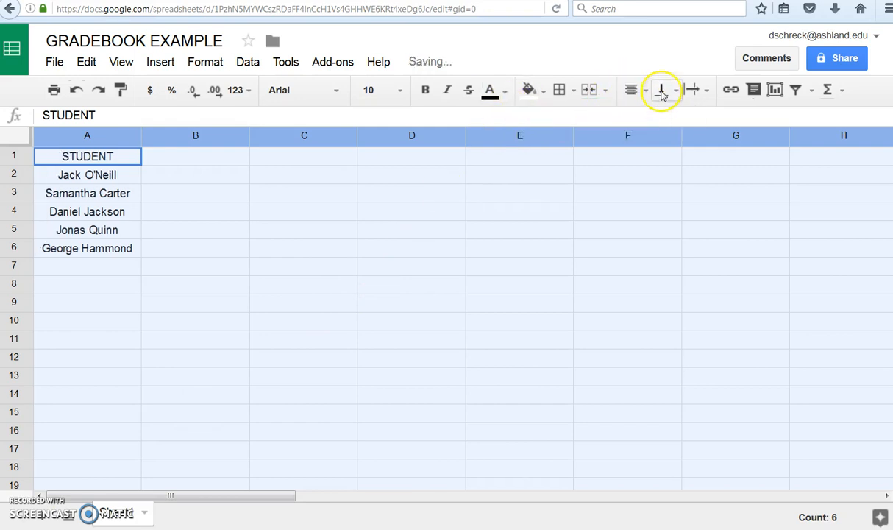
left_click(661, 89)
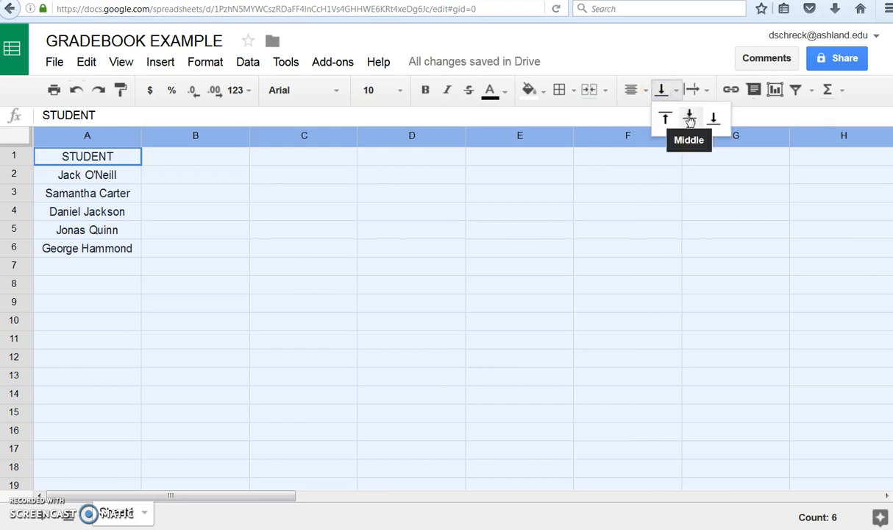
left_click(689, 117)
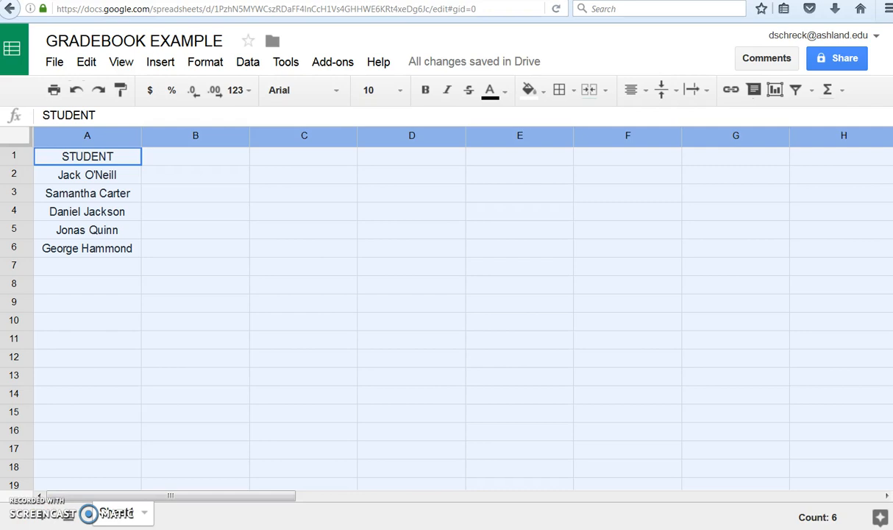
left_click(87, 135)
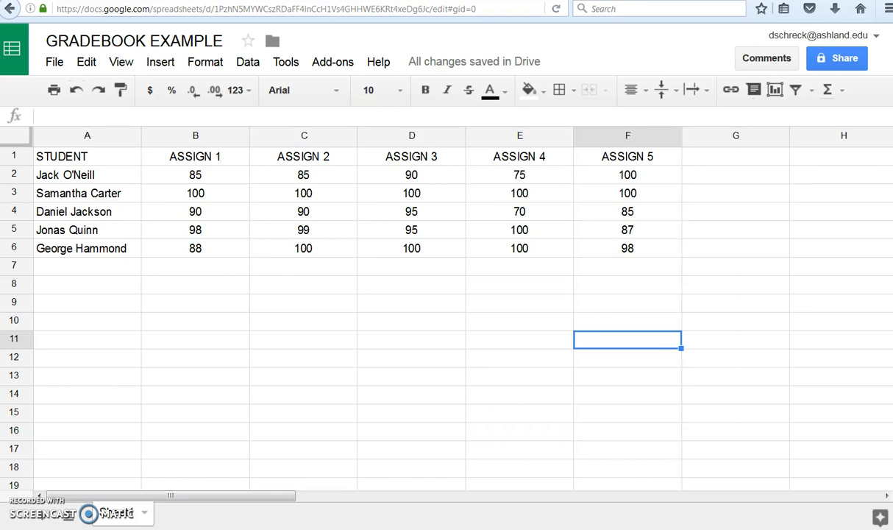
- Enter the TOTALS heading and bring up the quick functions list
type("TOTALS")
left_click(87, 338)
type("AVERAGE")
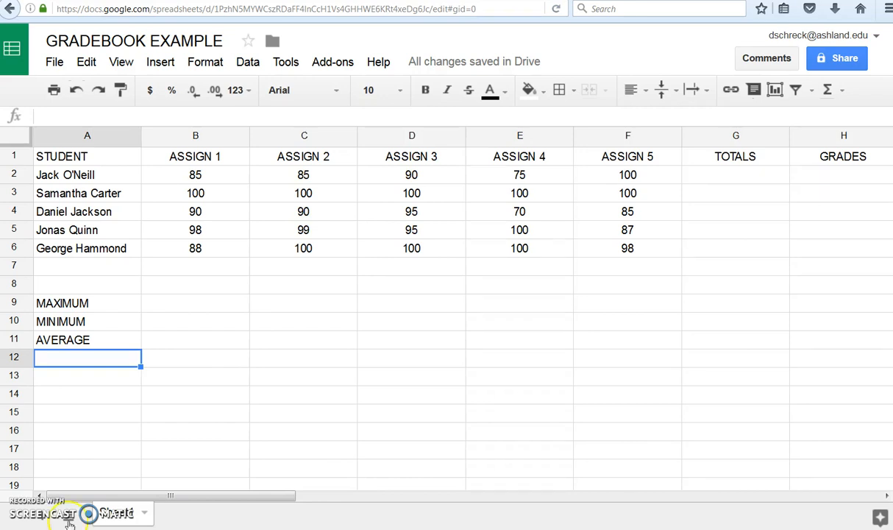
mouse_move(826, 90)
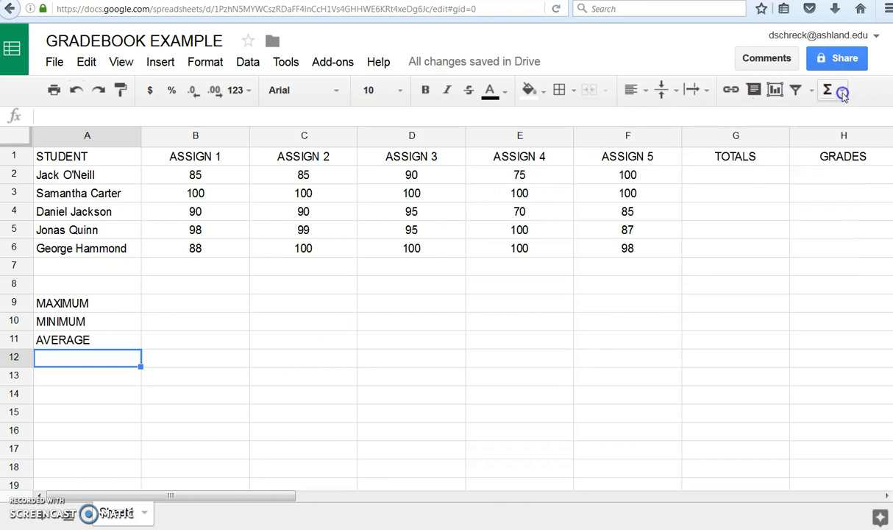
left_click(161, 61)
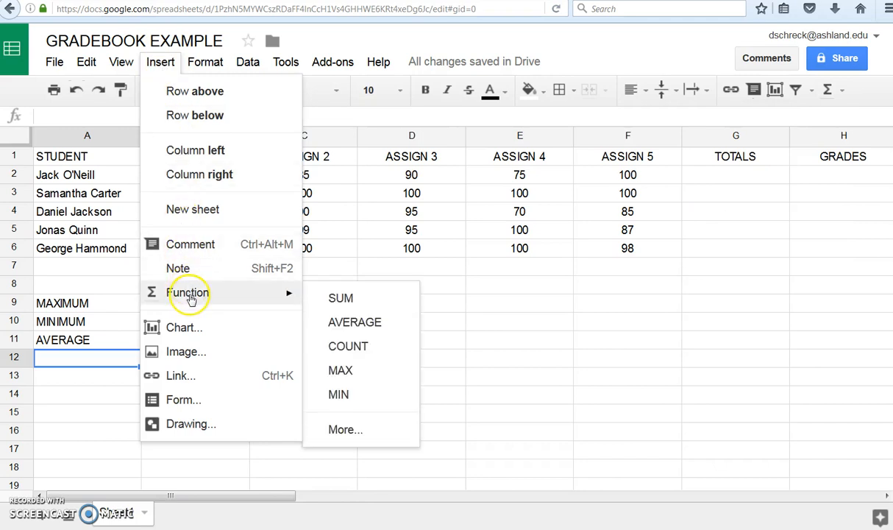
mouse_move(190, 293)
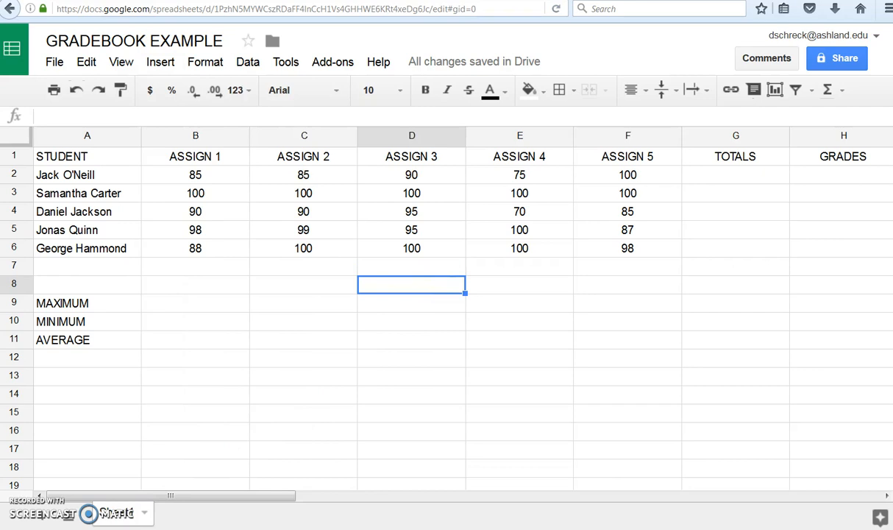
- Sum the five row-2 scores into G2 with a SUM formula, giving 435
left_click(735, 174)
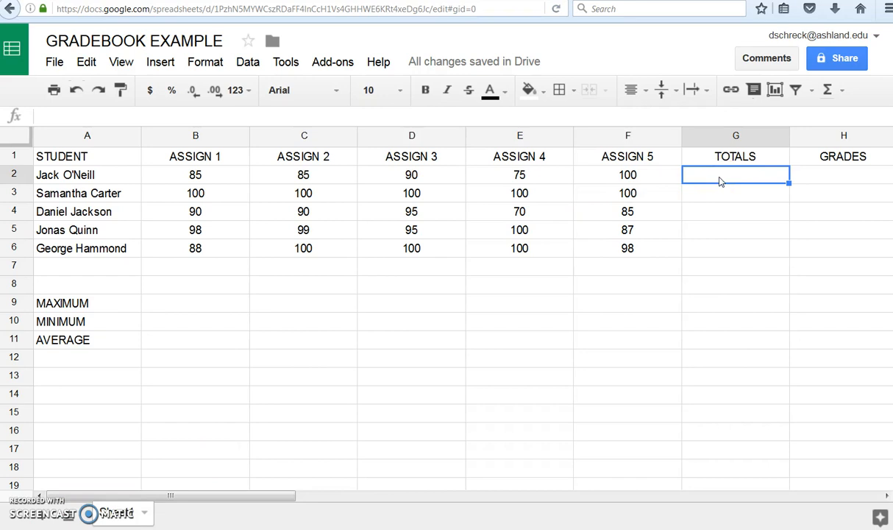
left_click(827, 89)
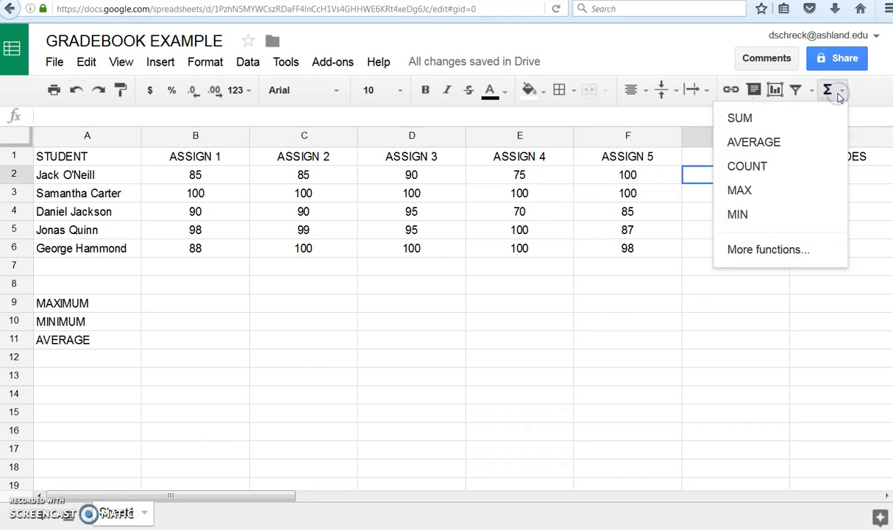
left_click(738, 118)
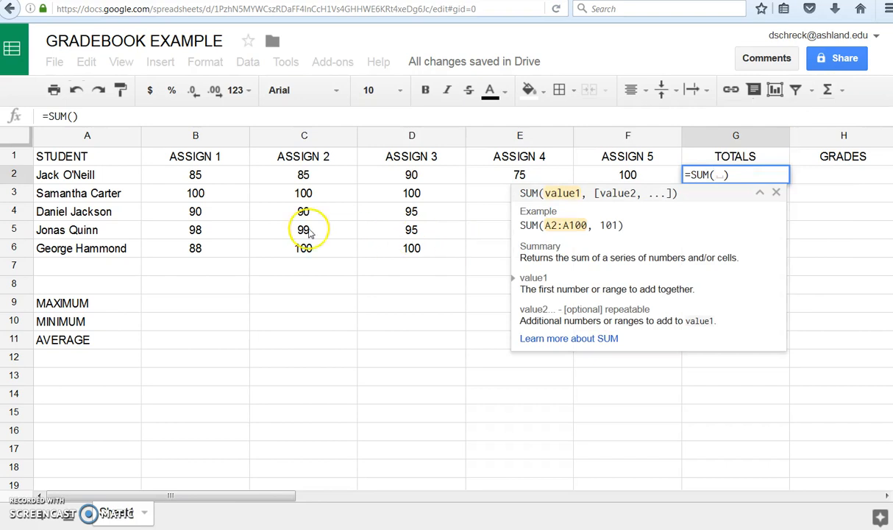
left_click_drag(194, 173, 412, 173)
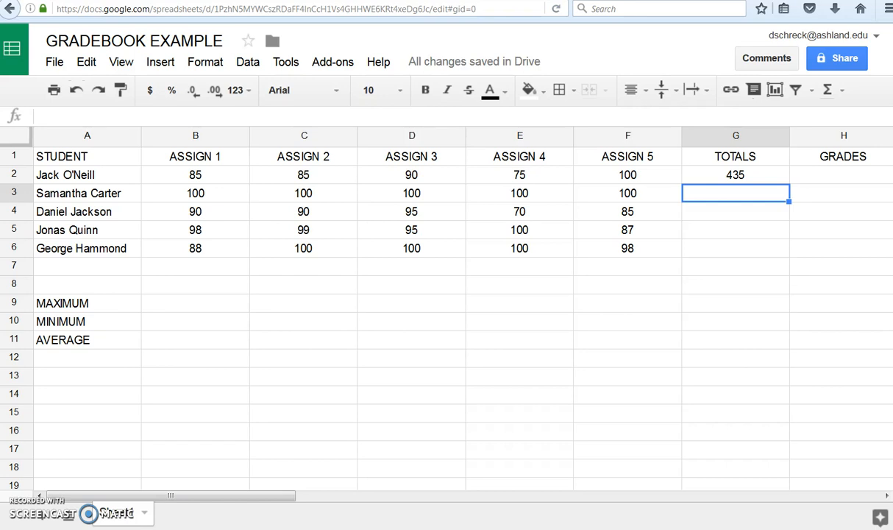
- Fill the SUM formula down G3:G6 for totals 500, 430, 479 and 486
left_click(736, 174)
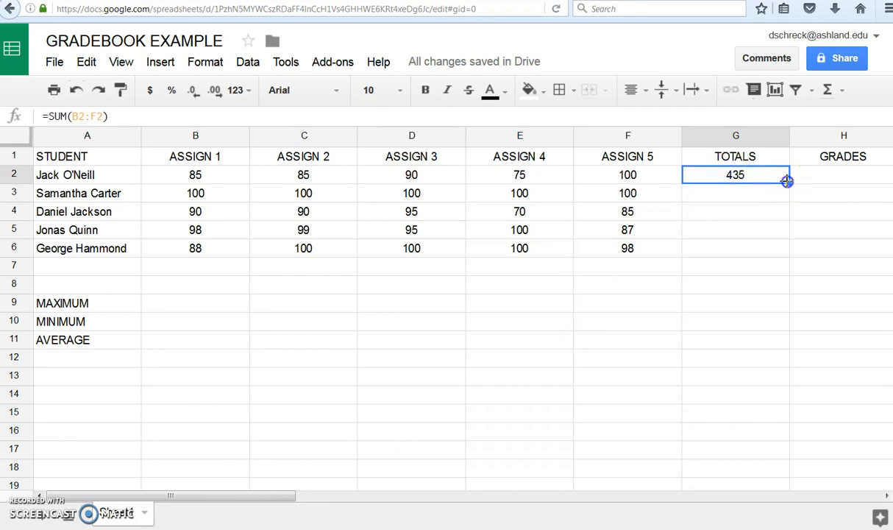
left_click_drag(787, 182, 786, 244)
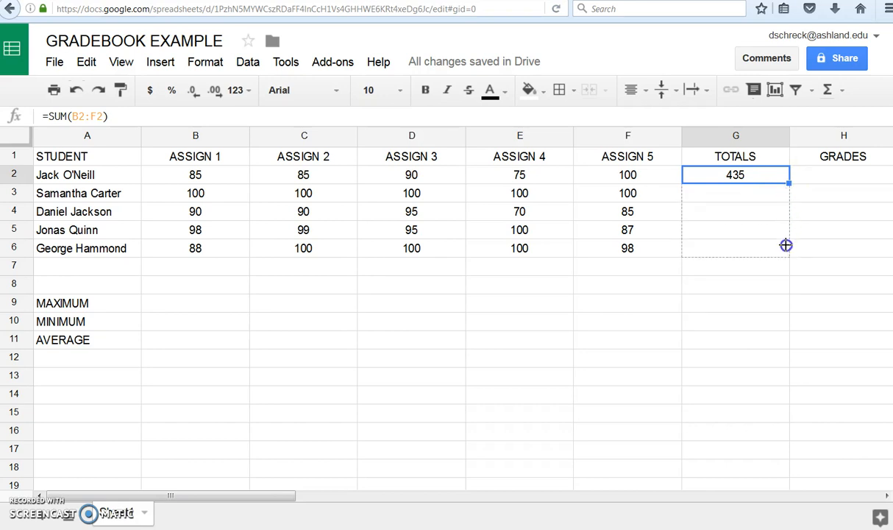
left_click_drag(788, 183, 788, 247)
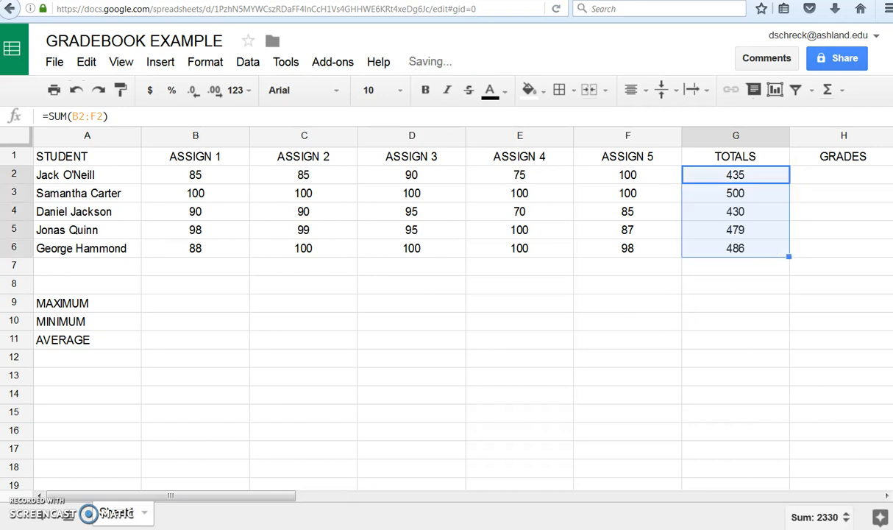
left_click(195, 449)
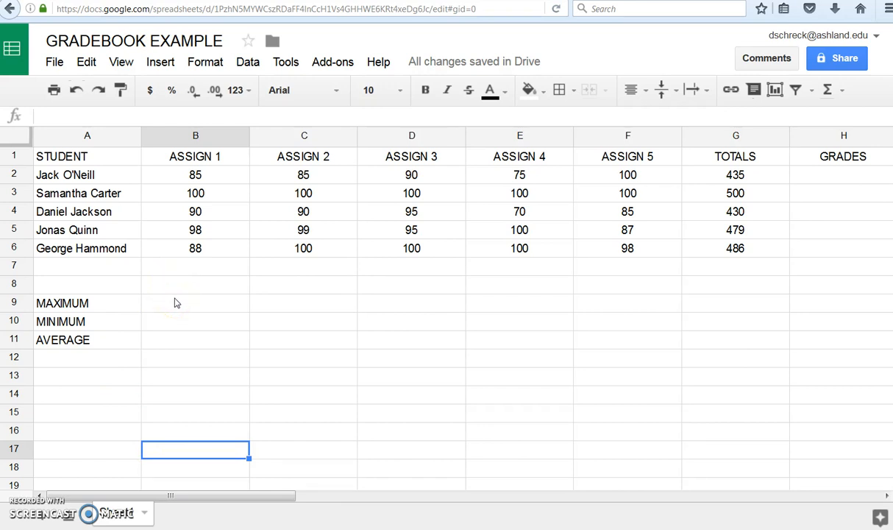
- Compute the ASSIGN 1 maximum in B9 with MAX over B2:B6 and copy it across
left_click(194, 303)
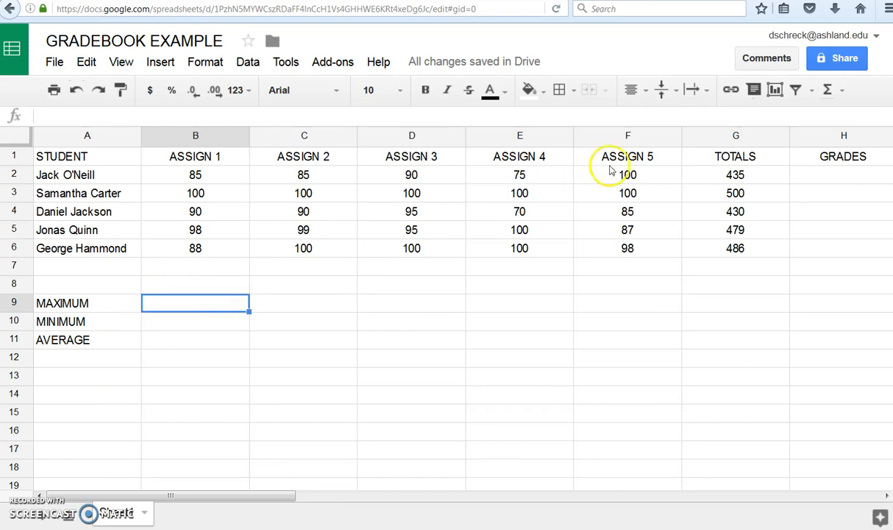
left_click(827, 90)
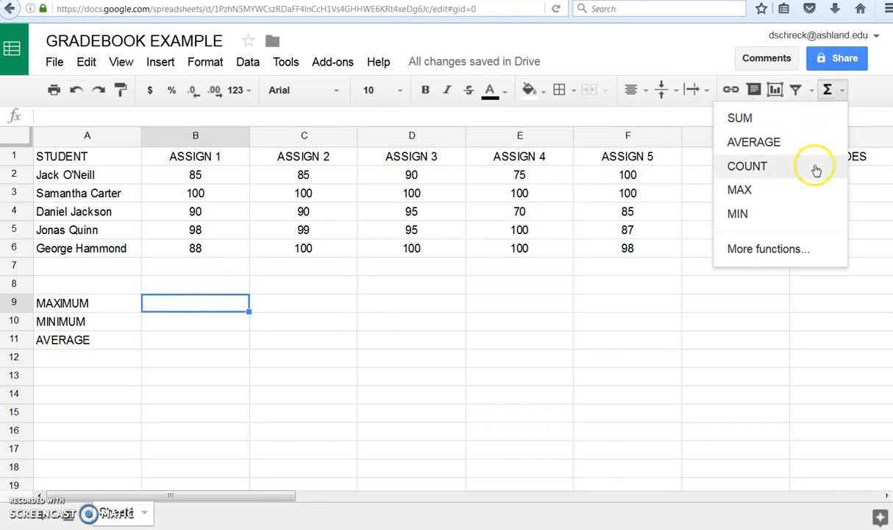
left_click(738, 188)
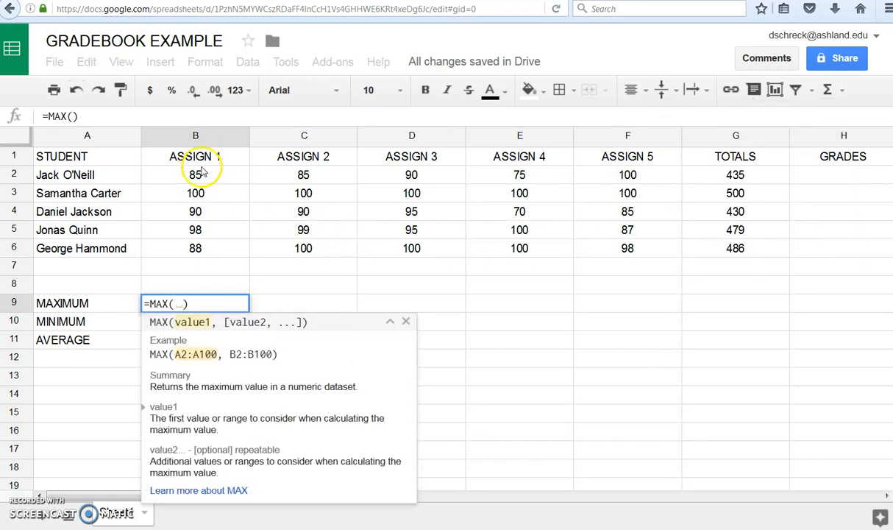
left_click_drag(194, 173, 194, 247)
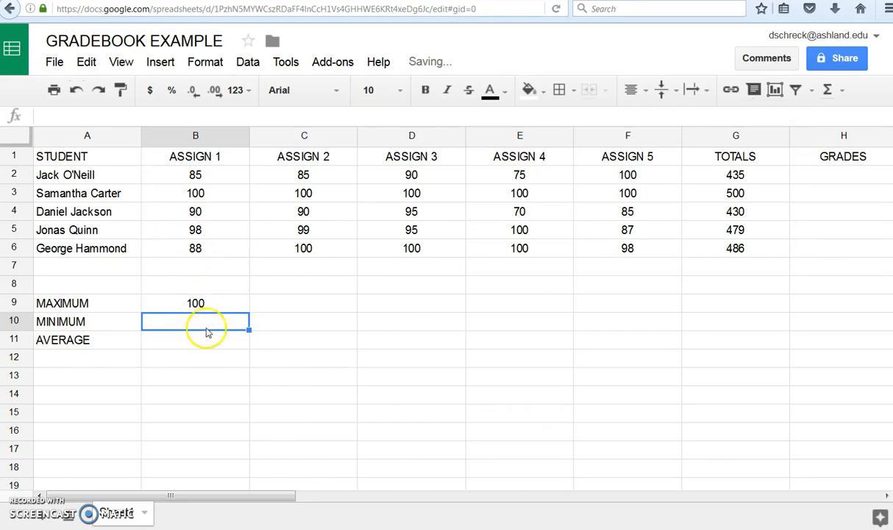
left_click(194, 303)
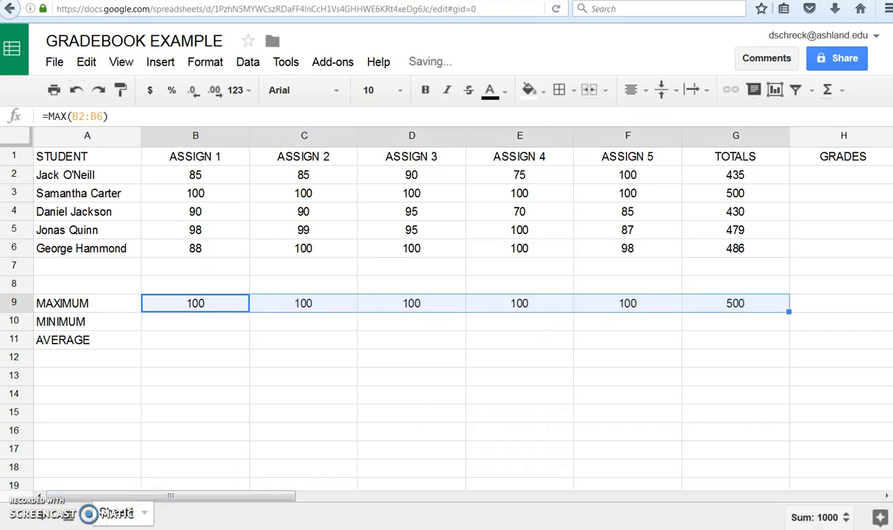
- Add MIN and AVERAGE formulas in the MINIMUM and AVERAGE rows over the same scores
left_click(827, 89)
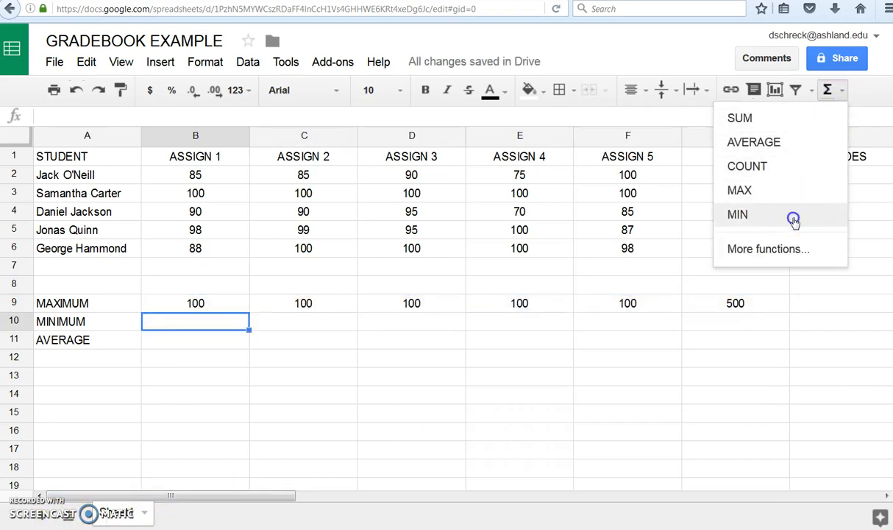
left_click(737, 215)
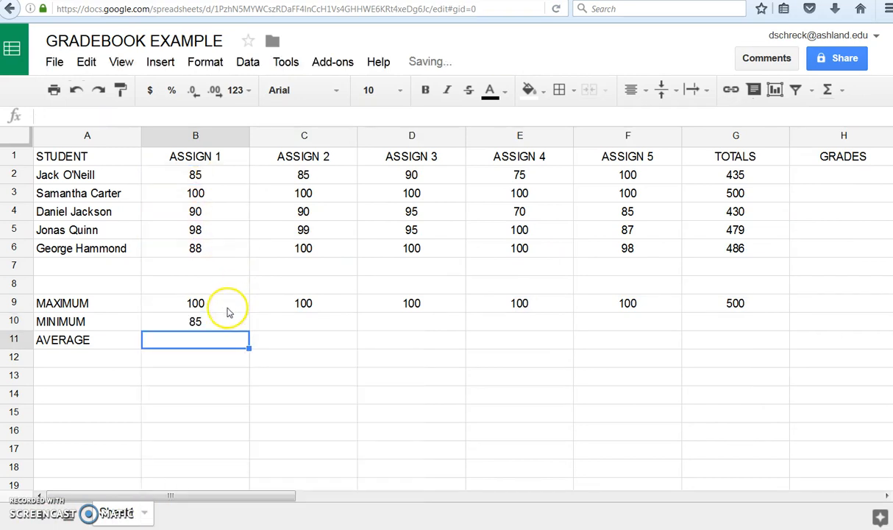
left_click(194, 321)
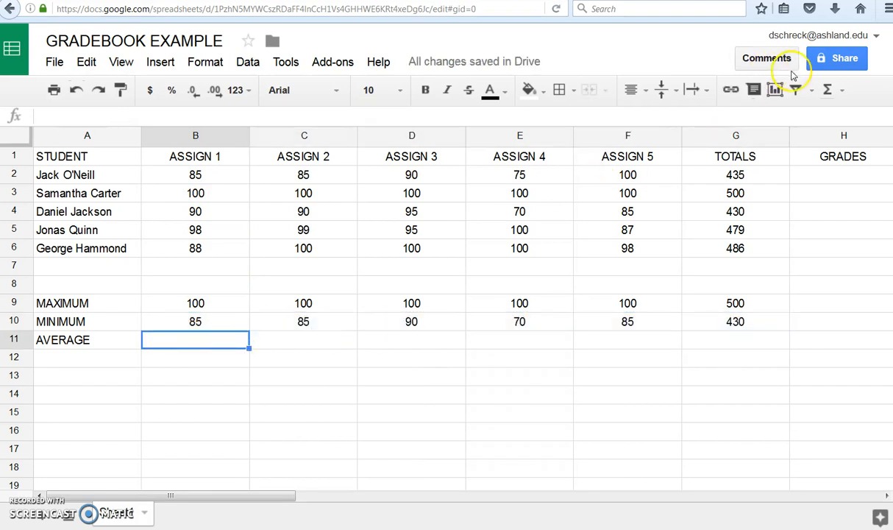
left_click(842, 90)
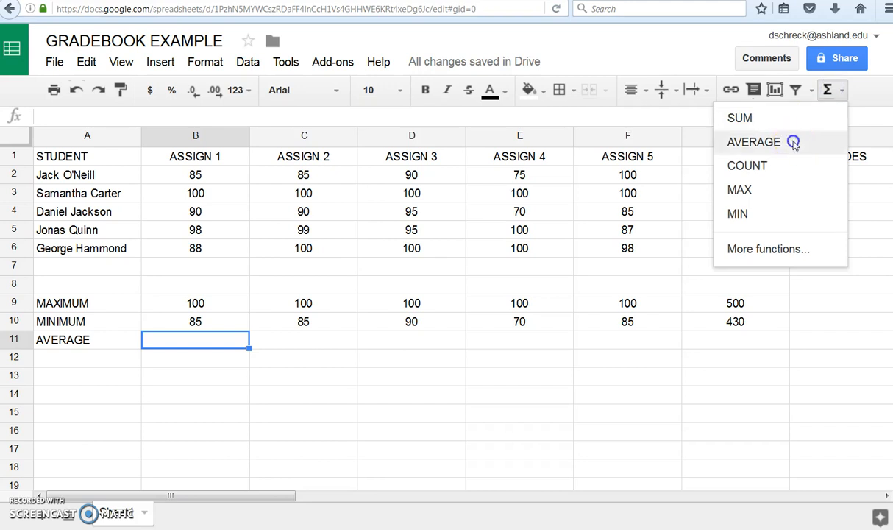
left_click(753, 141)
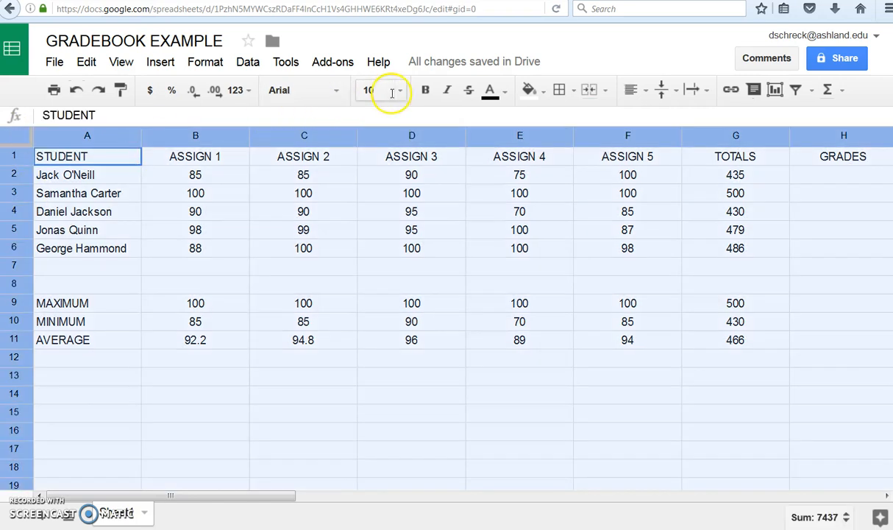
- Set the sheet to Verdana size 11 and bold the headings and MAXIMUM, MINIMUM, AVERAGE labels
left_click(379, 89)
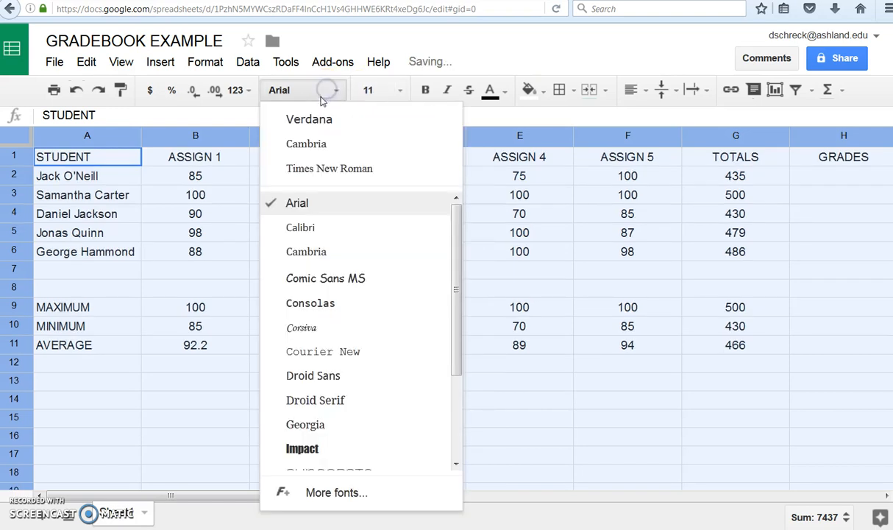
scroll("down", 3)
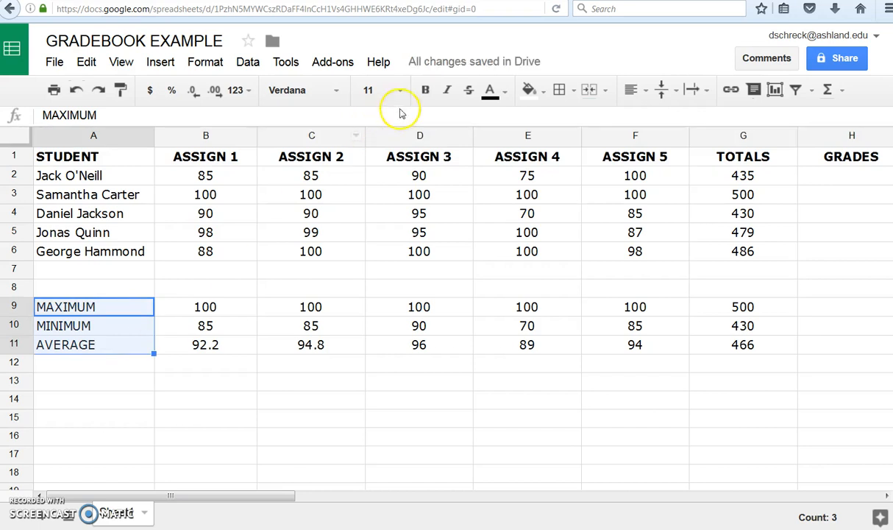
left_click(425, 90)
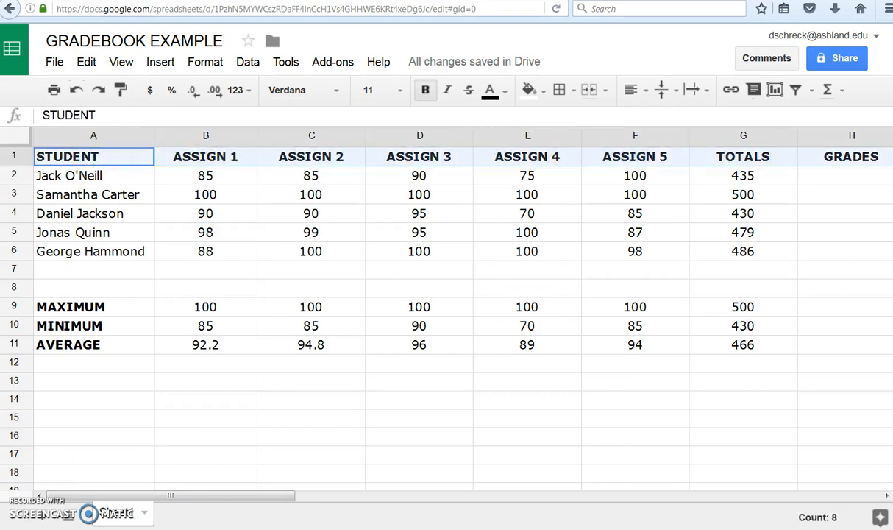
- Apply a teal alternating-row colour style to the student table
left_click(543, 90)
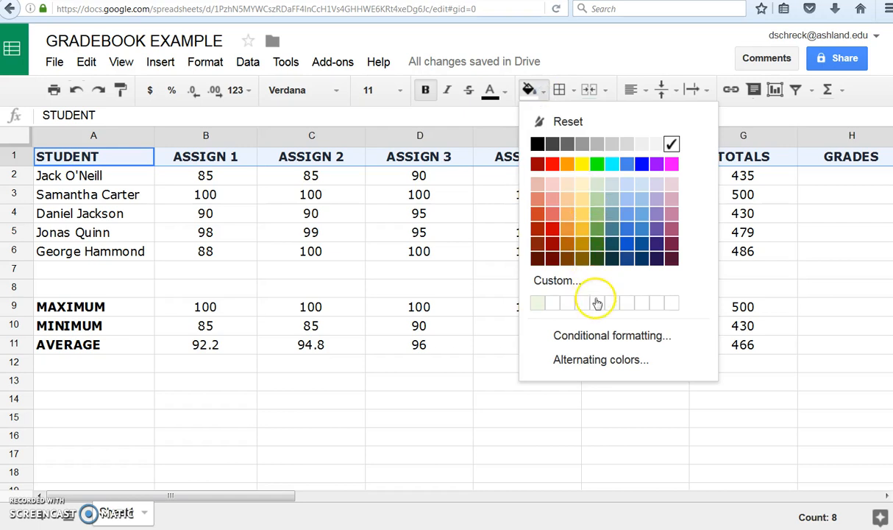
left_click(600, 359)
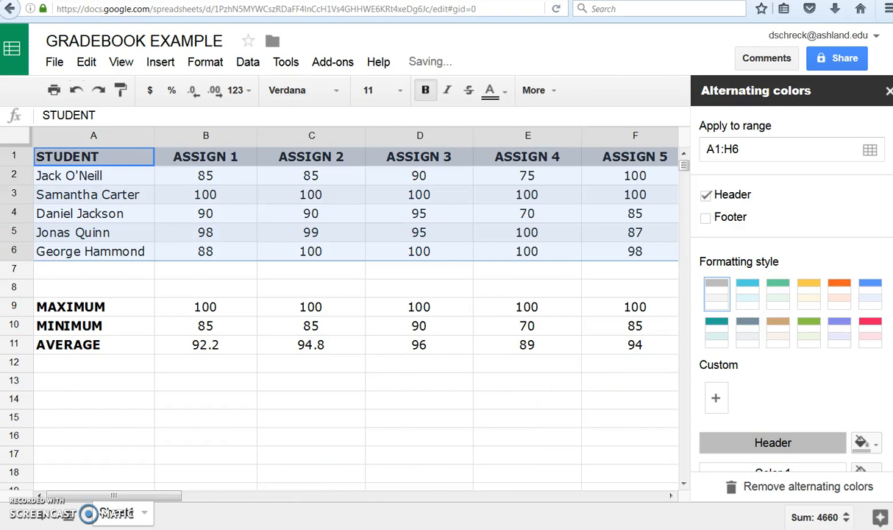
left_click(715, 329)
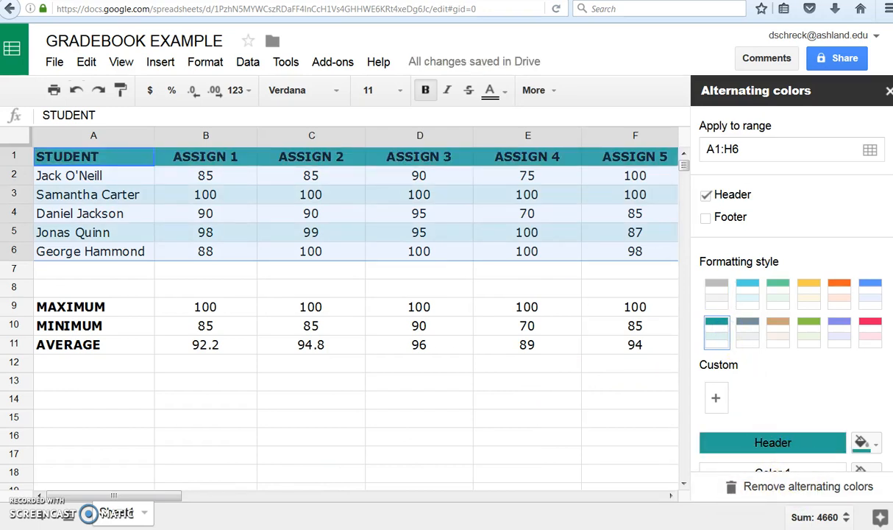
left_click(889, 91)
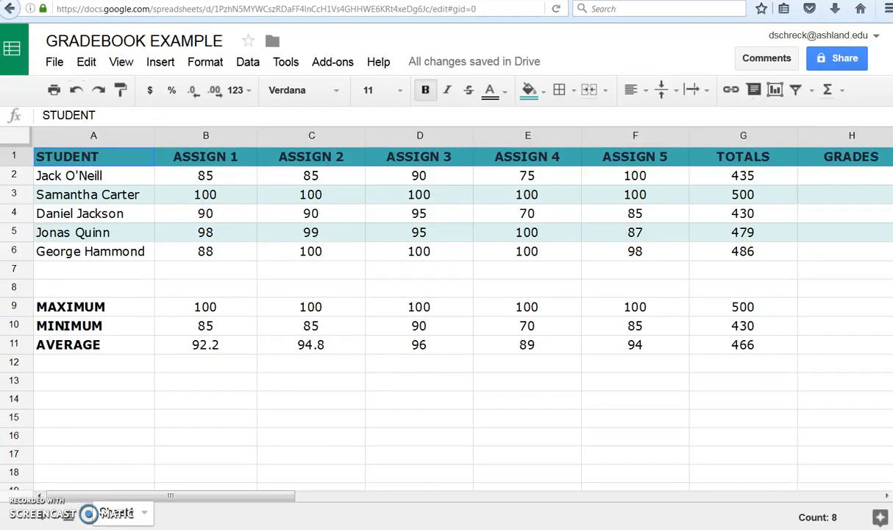
- Select the STUDENT to GRADES heading row and adjust its formatting
left_click(71, 156)
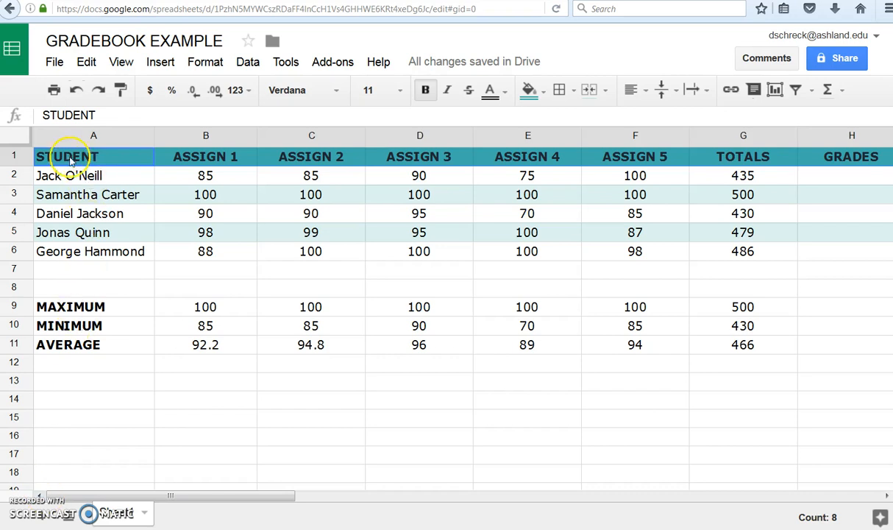
left_click(850, 156)
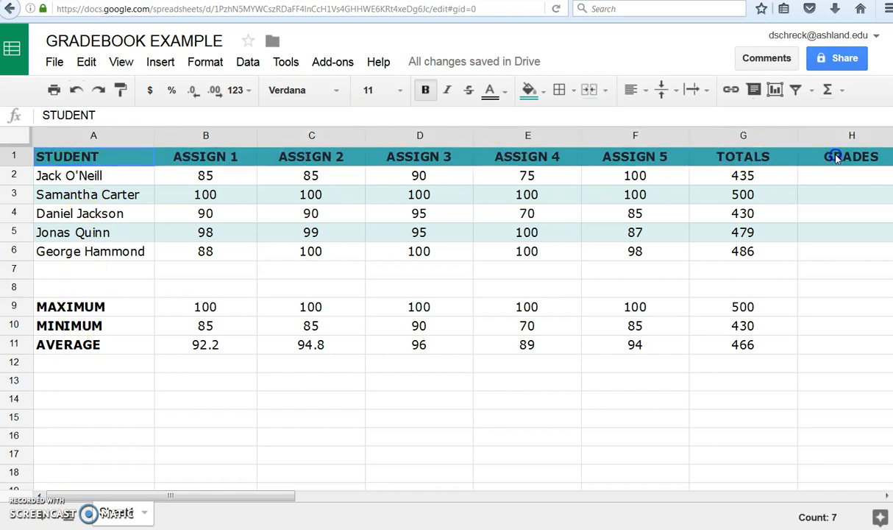
left_click(491, 90)
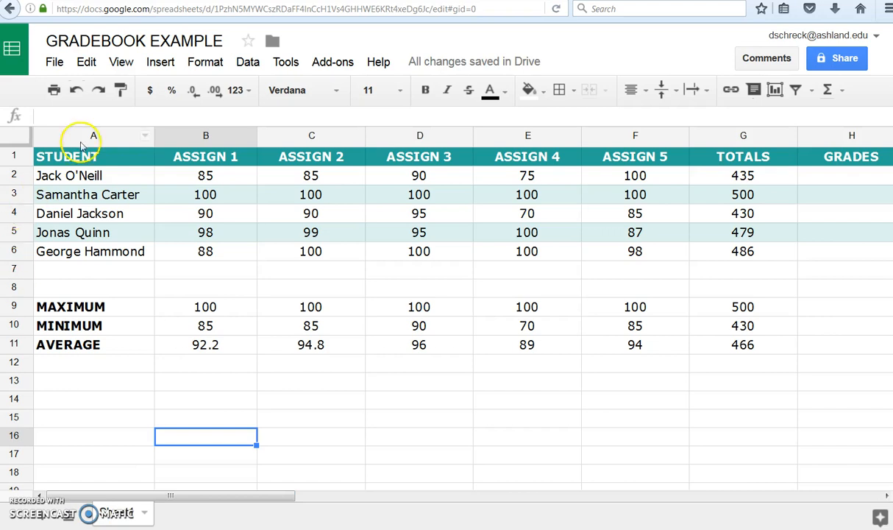
left_click(95, 156)
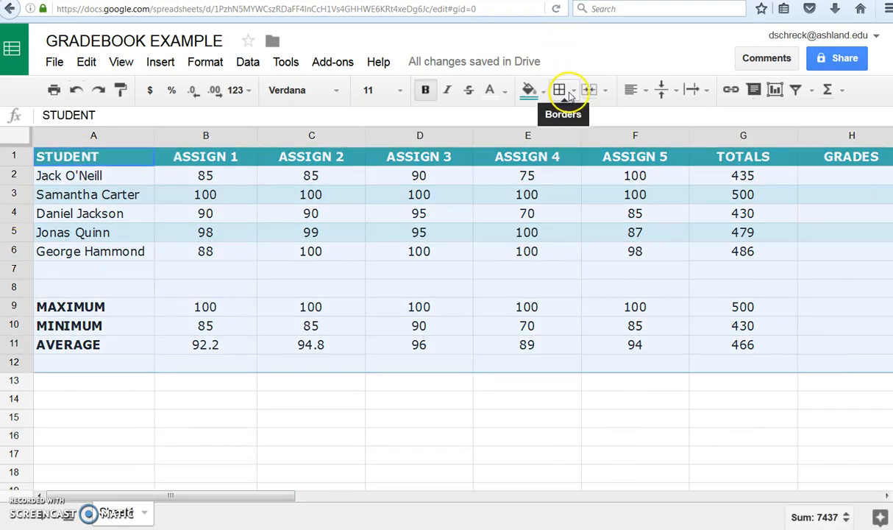
- Put All borders around the table cells A1:G11
left_click(559, 89)
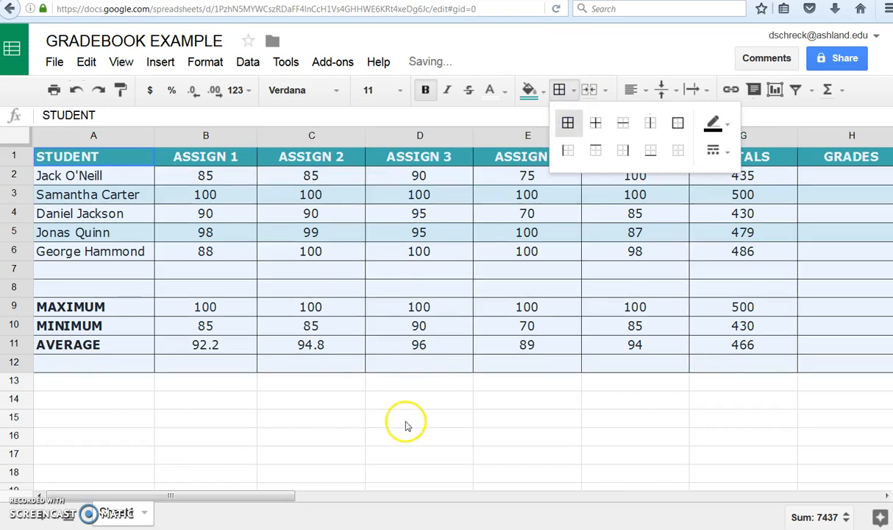
left_click(419, 417)
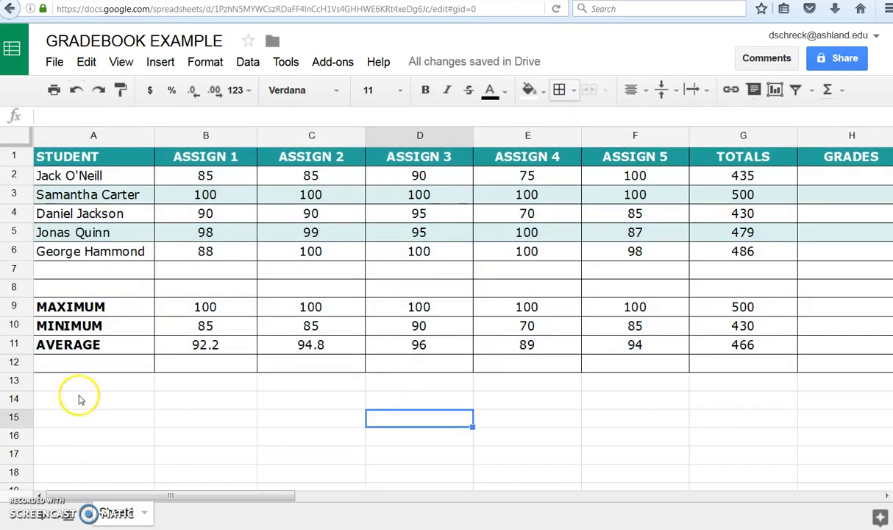
mouse_move(140, 350)
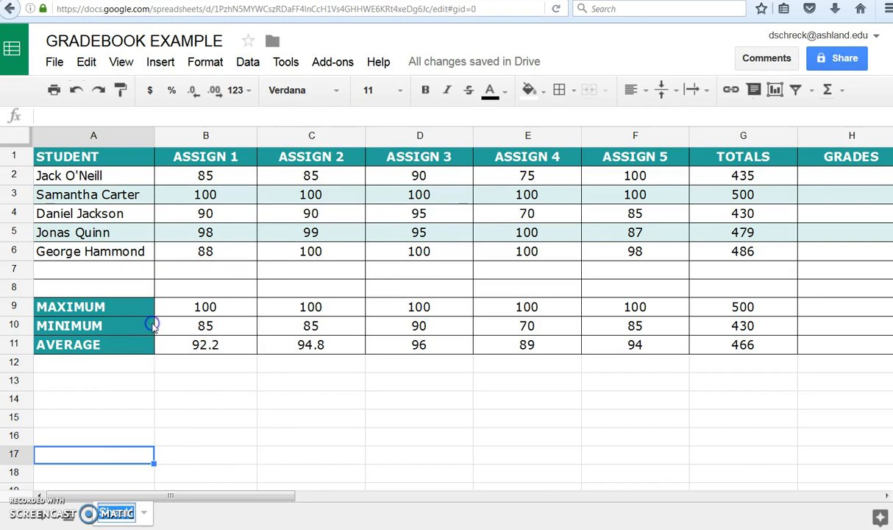
mouse_move(153, 332)
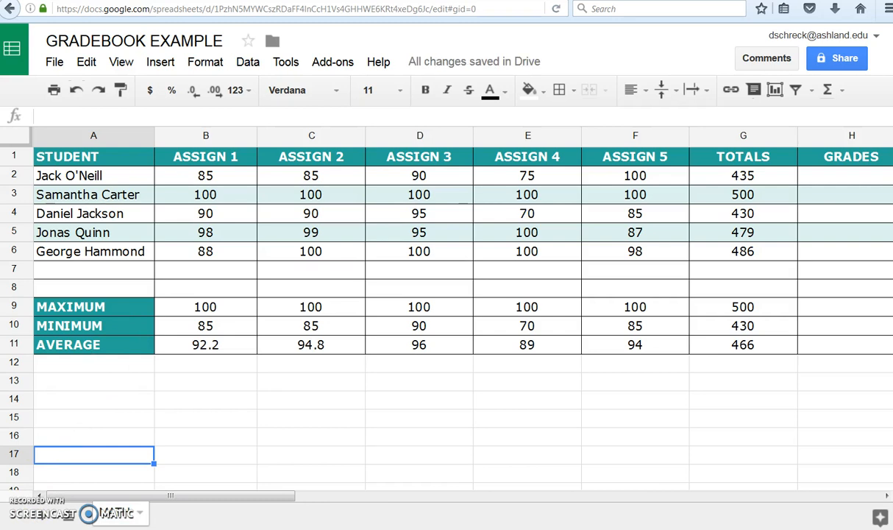
left_click(419, 418)
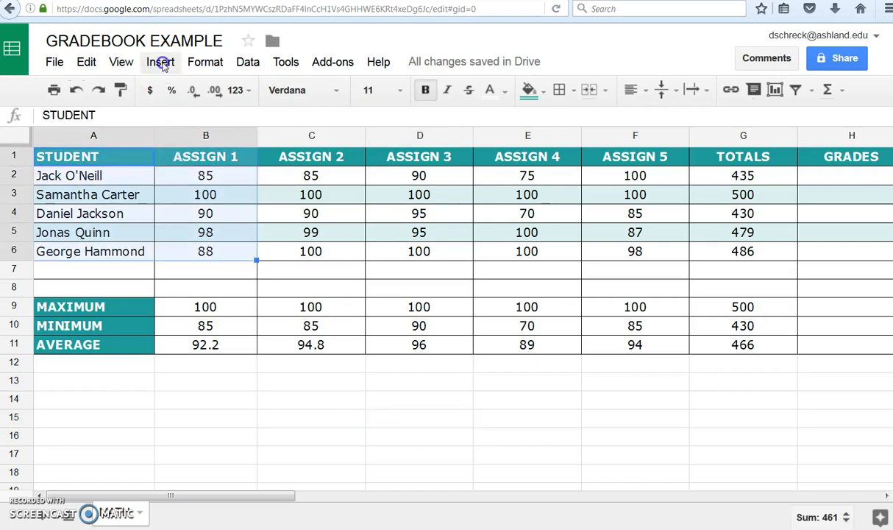
- Insert a chart of the ASSIGN 1 scores per student and go to its customisation options
left_click(159, 62)
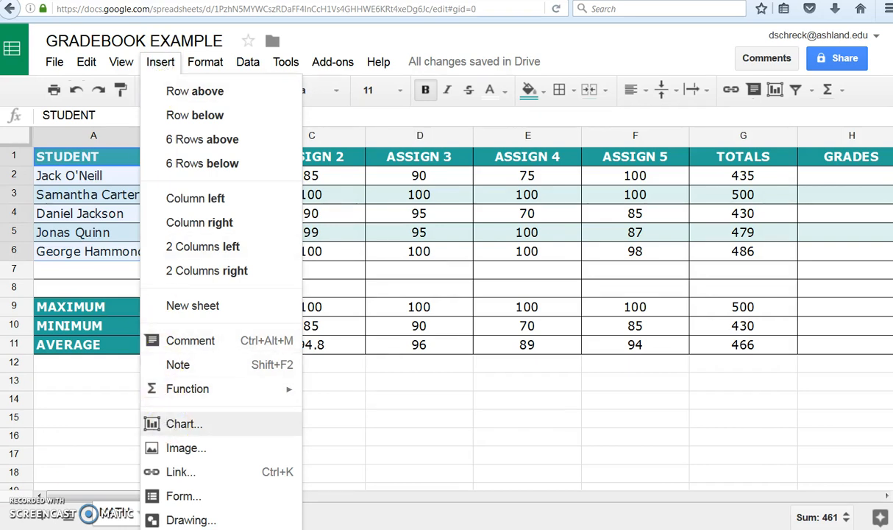
left_click(184, 424)
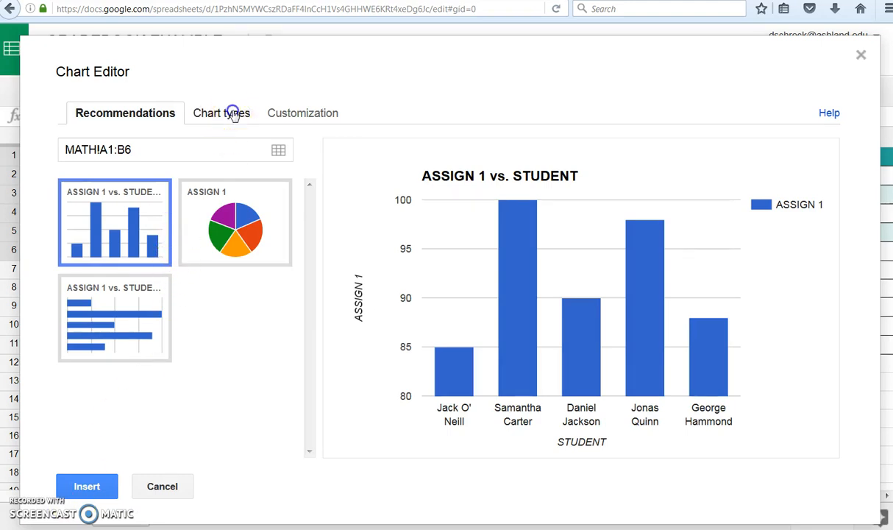
left_click(221, 112)
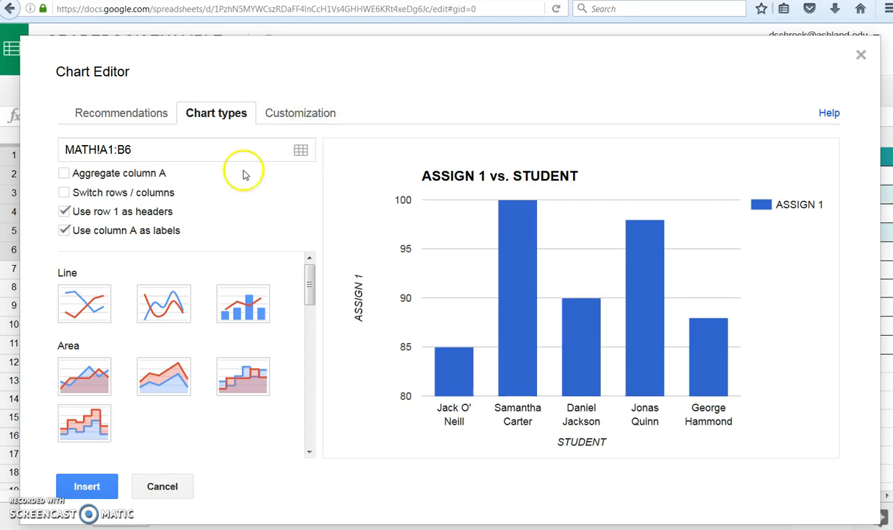
left_click(298, 112)
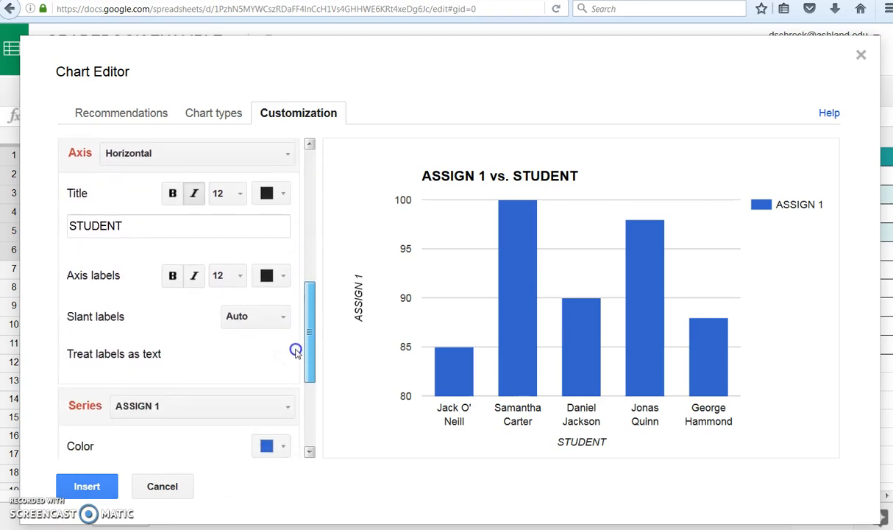
- Label each bar with its value, insert the chart and place it below the summary rows
scroll("down", 3)
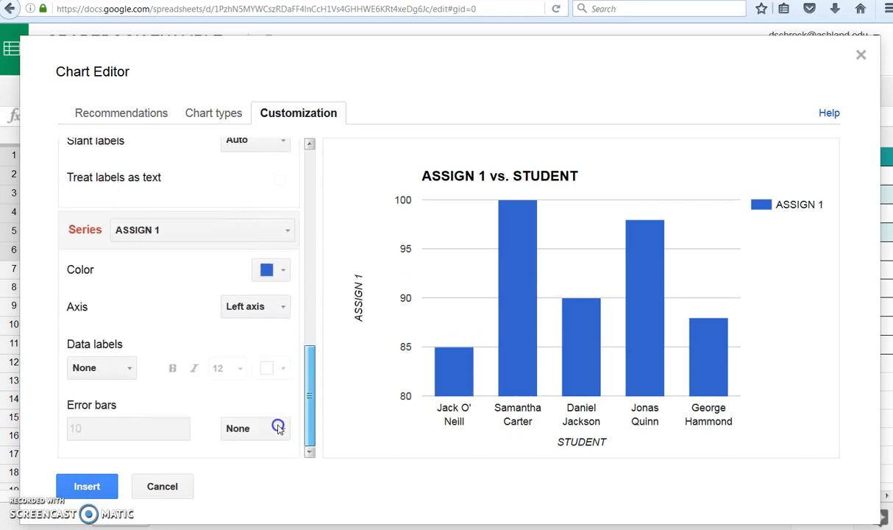
left_click(100, 367)
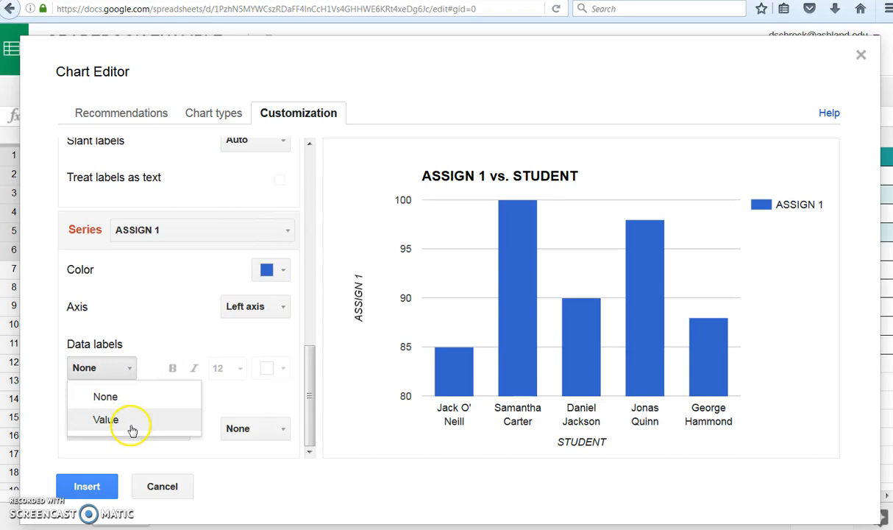
left_click(106, 420)
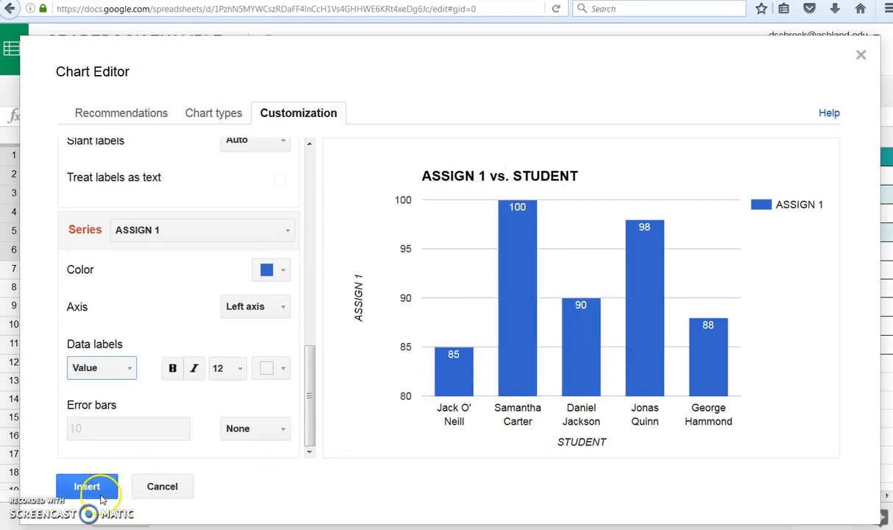
left_click(87, 485)
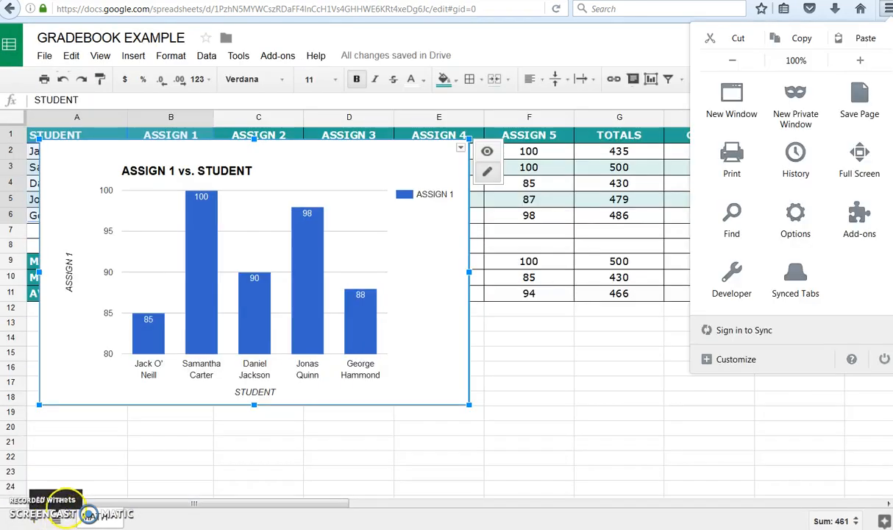
left_click(528, 441)
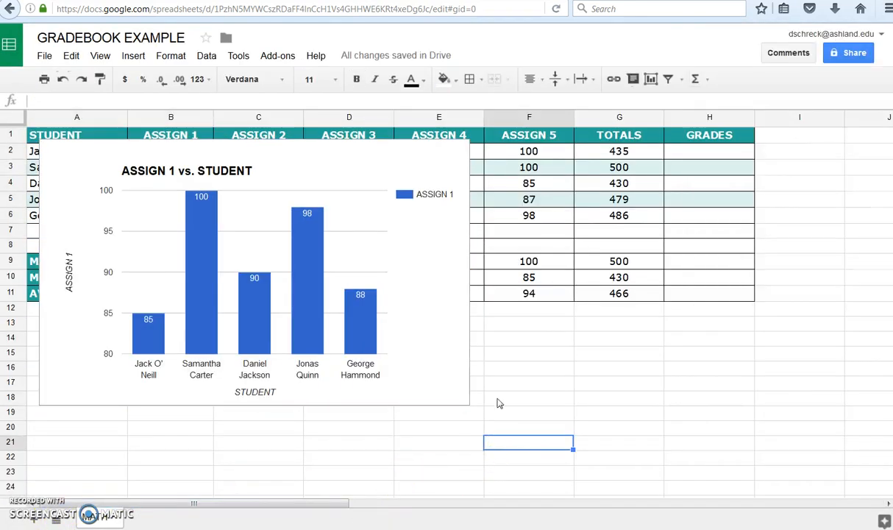
left_click(255, 280)
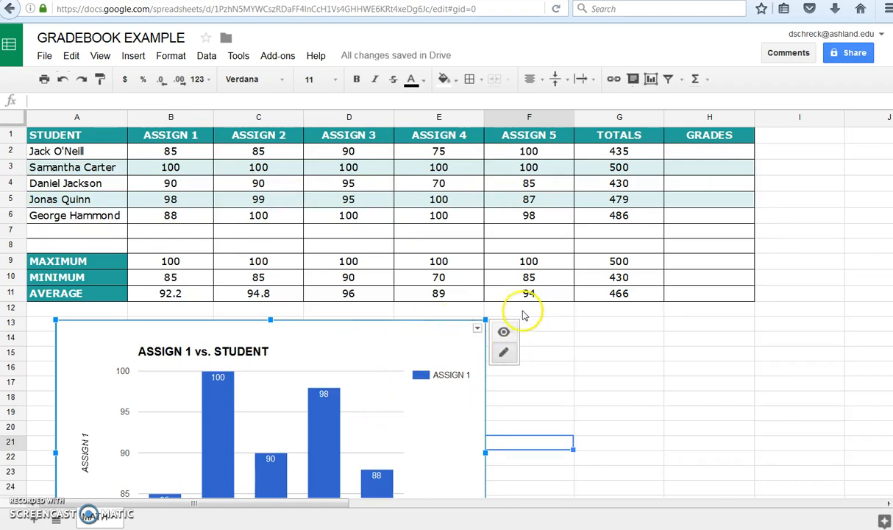
mouse_move(503, 331)
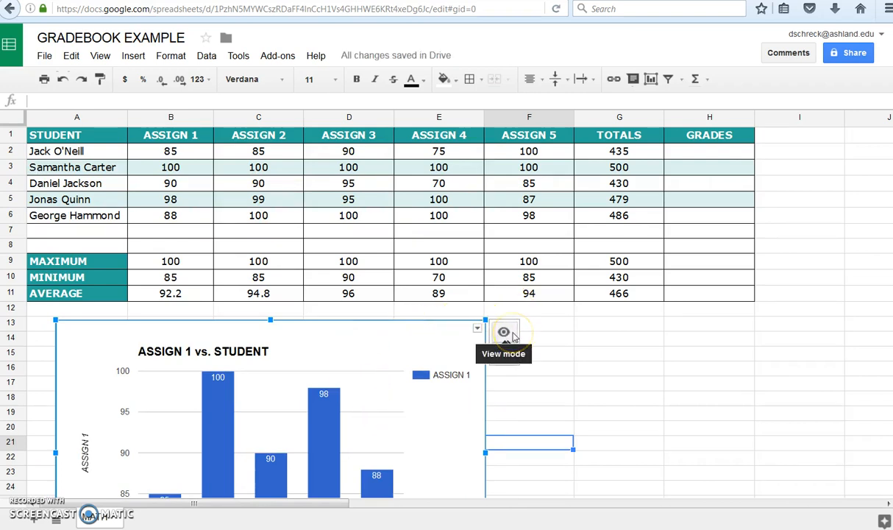
mouse_move(505, 351)
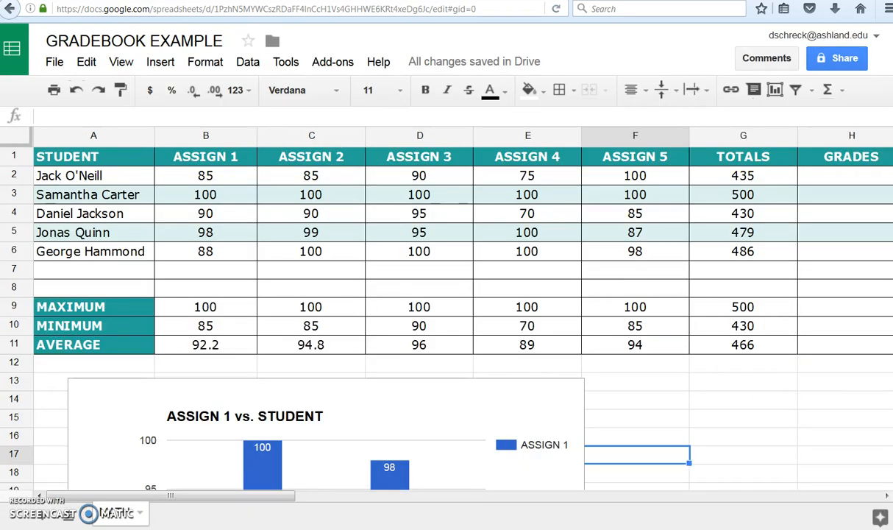
mouse_move(44, 512)
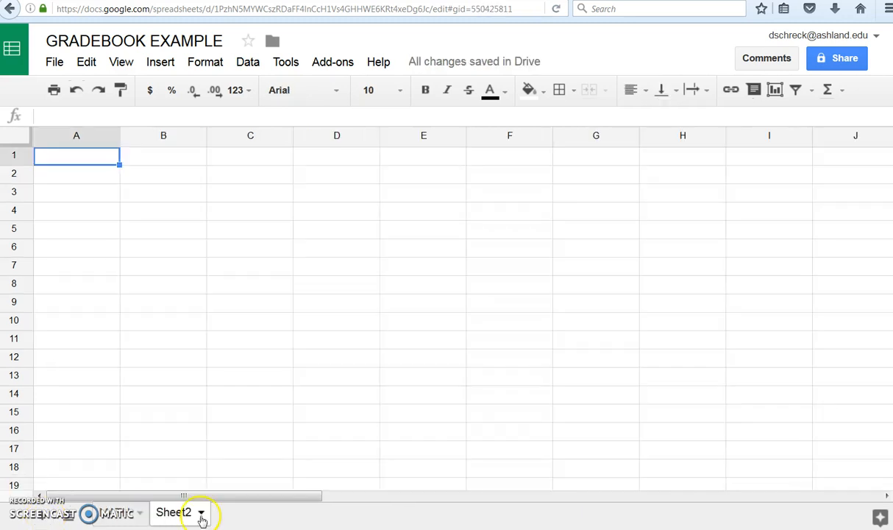
- Rename the new second sheet to READING
double_click(173, 512)
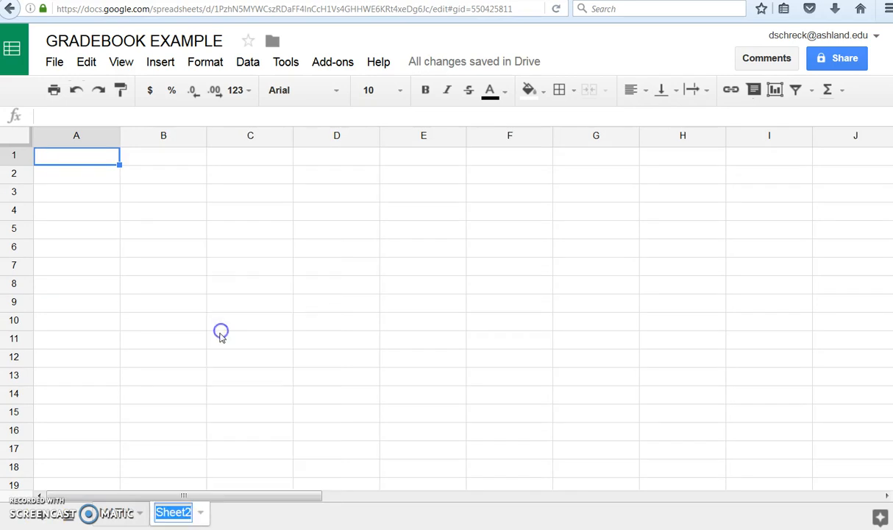
type("READING")
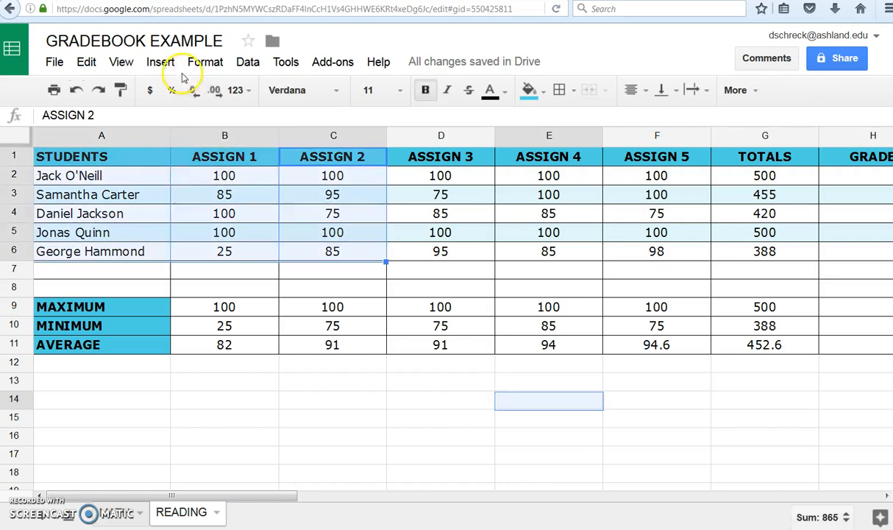
- Start a chart from the READING scores and make it a scatter plot
left_click(159, 62)
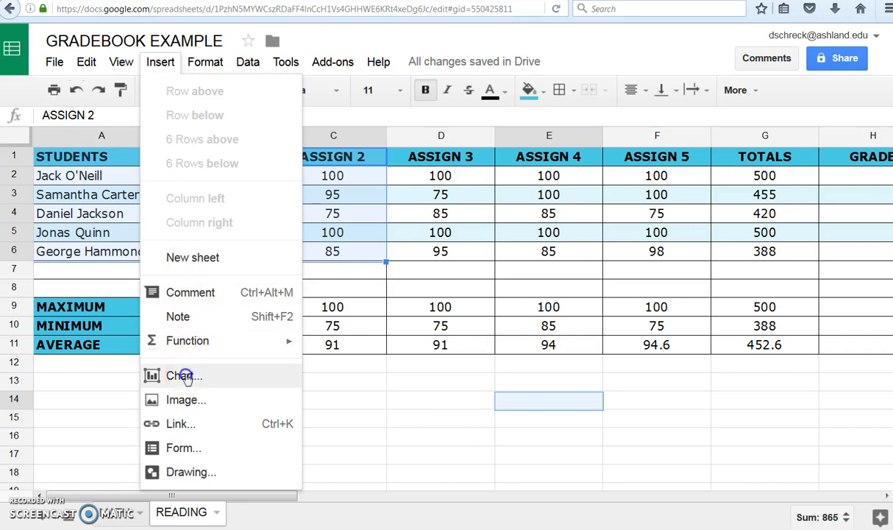
left_click(182, 377)
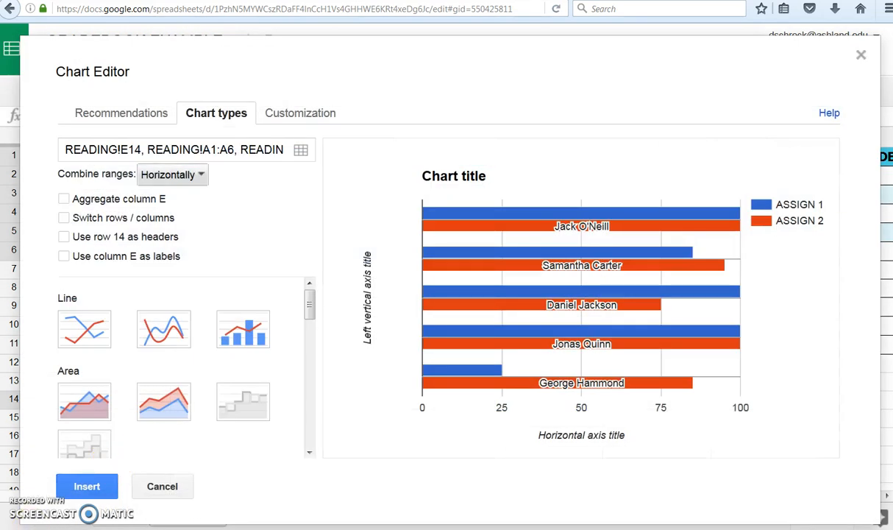
left_click(84, 376)
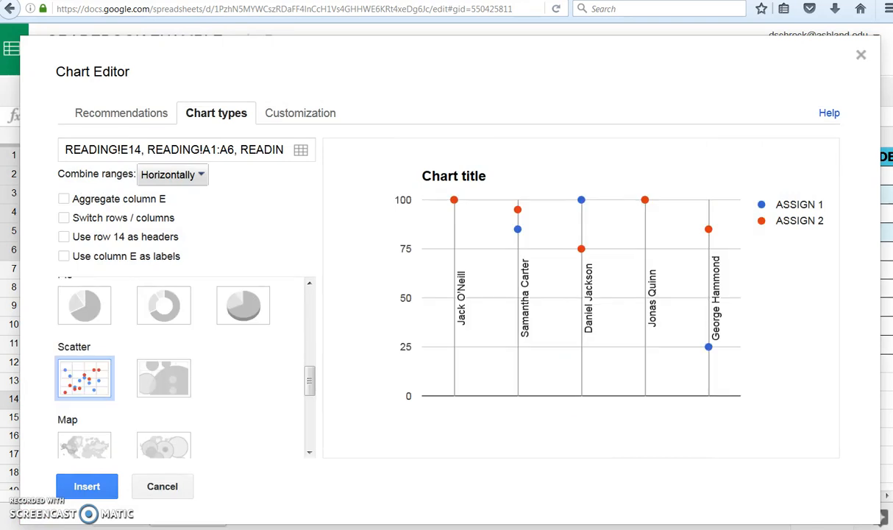
left_click(86, 485)
type("=IF(G2>450,\"A\",IF(G2>400,\"B\",IF(G2>350,\"C\",IF(G2>300,\"D\",\"F\"))))")
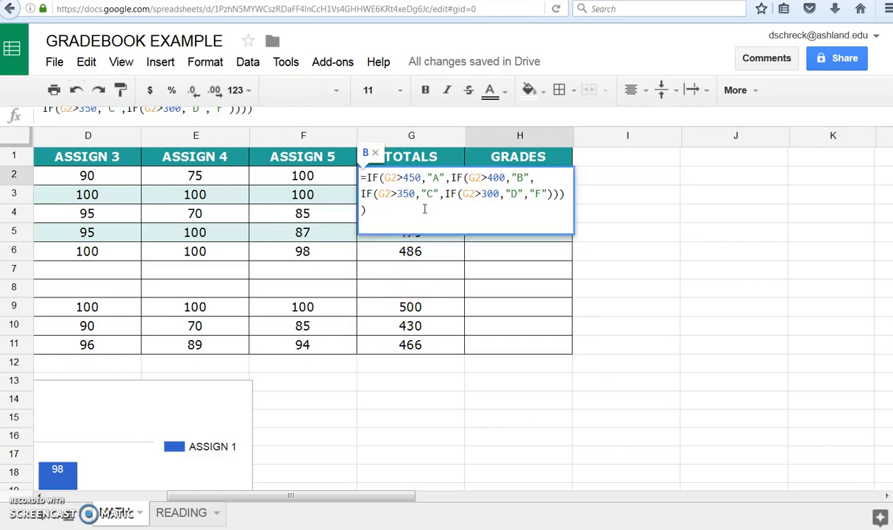
- Commit the nested IF letter-grade formula in H2 and fill it down to H6 for all five students
key("enter")
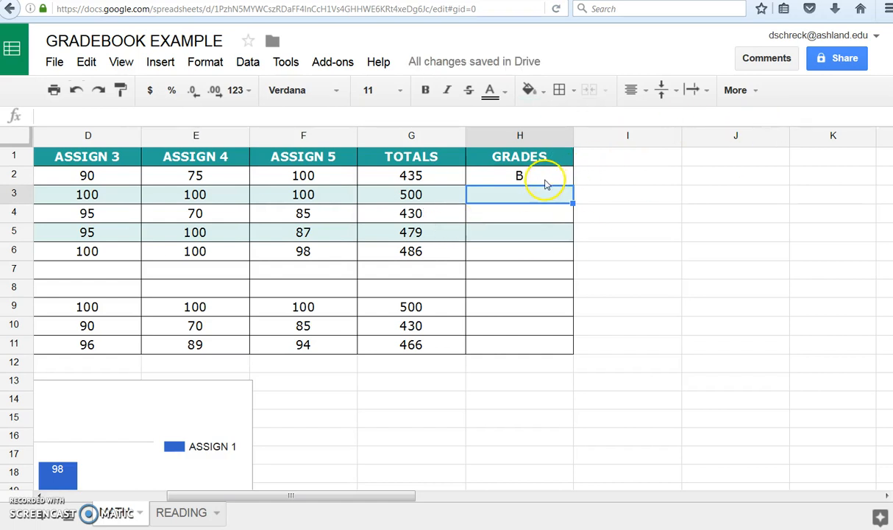
left_click(519, 175)
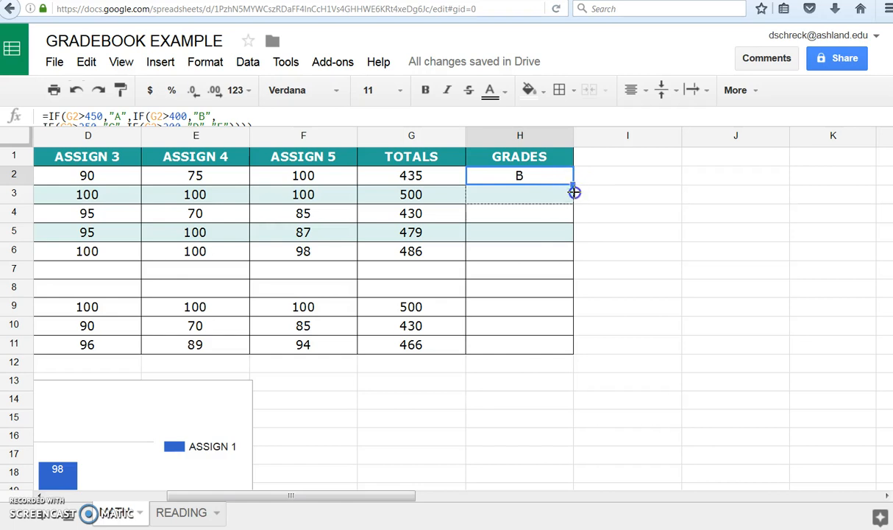
left_click_drag(573, 191, 566, 258)
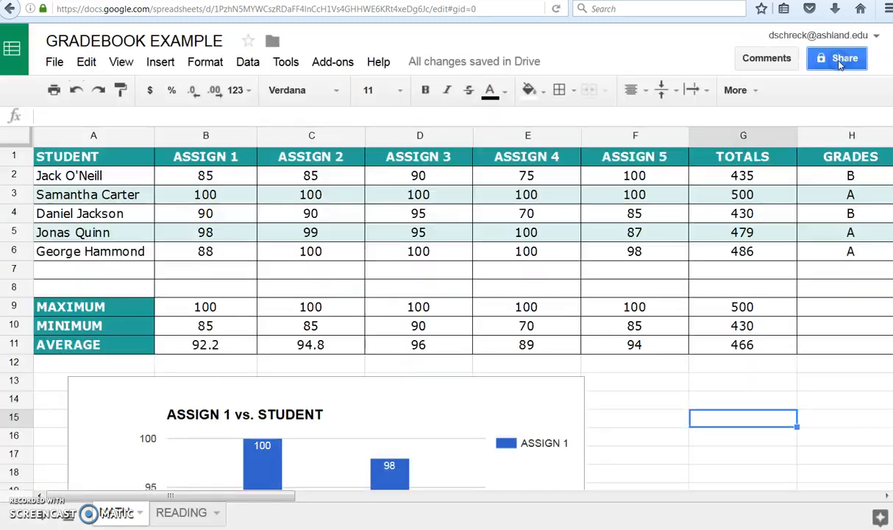
- Turn on link sharing and set access to On - Anyone with the link can view
left_click(835, 59)
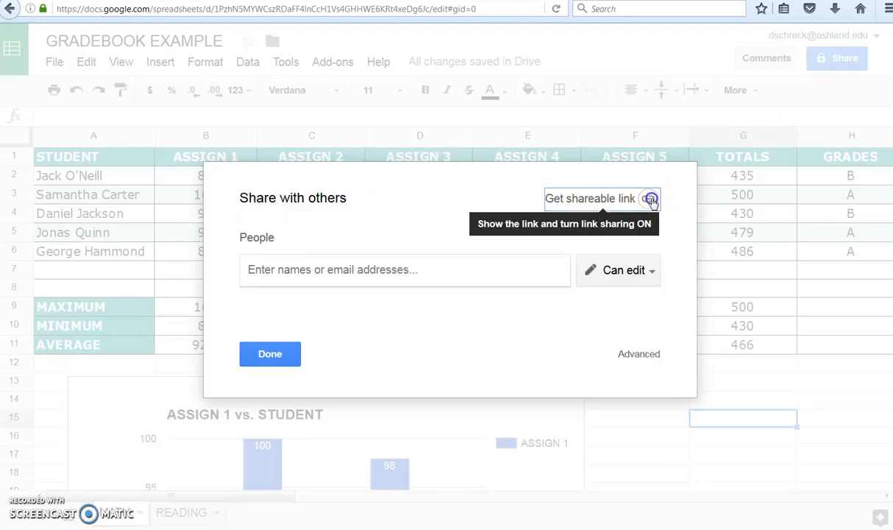
left_click(650, 197)
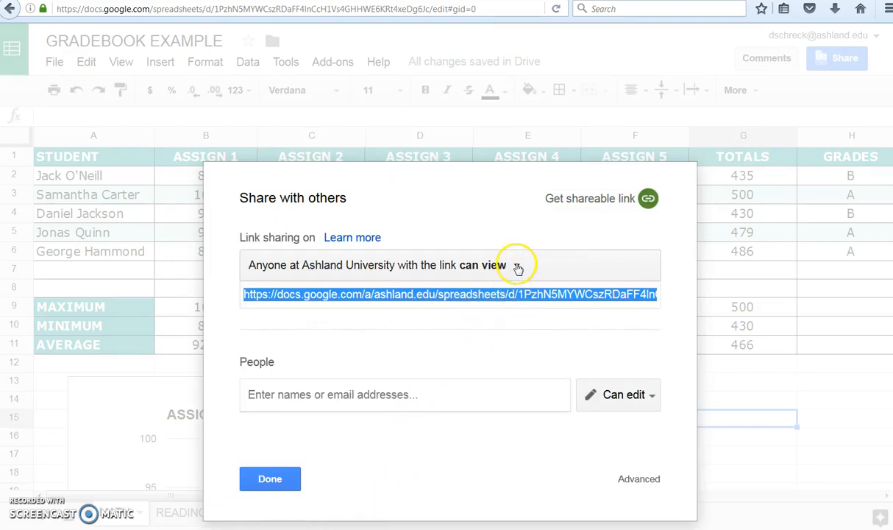
left_click(512, 265)
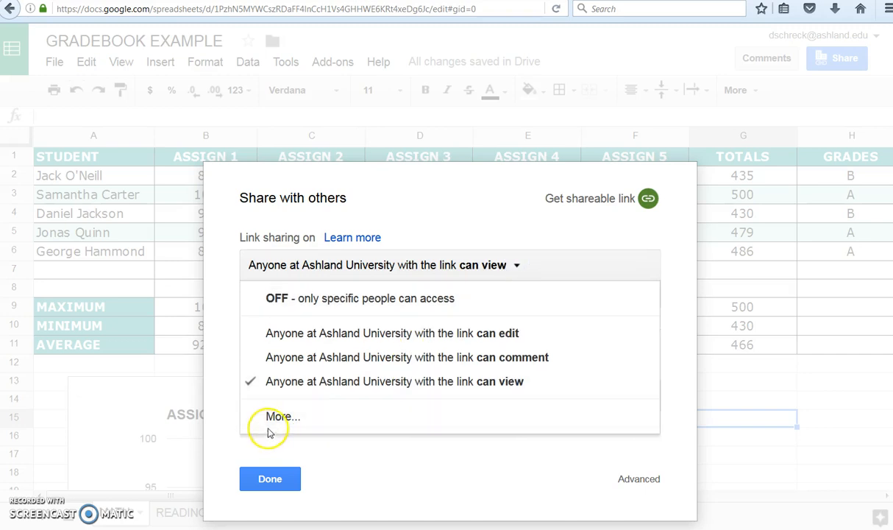
left_click(283, 417)
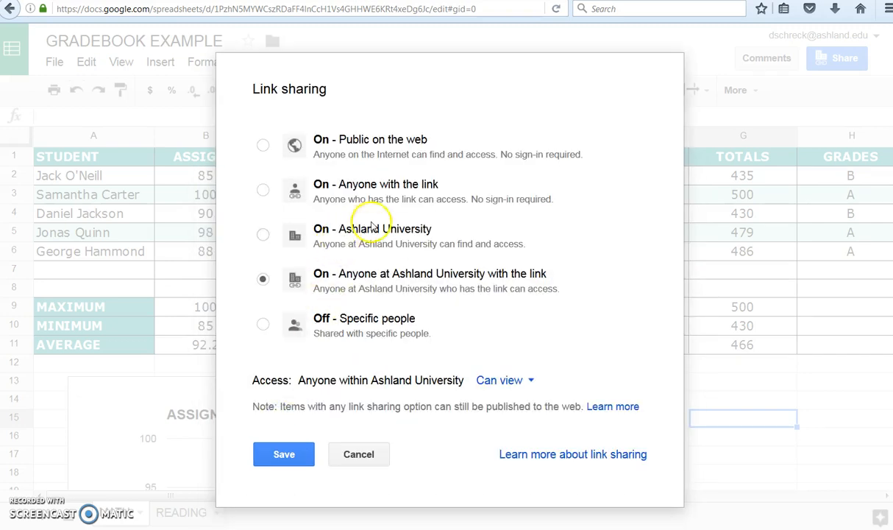
left_click(263, 190)
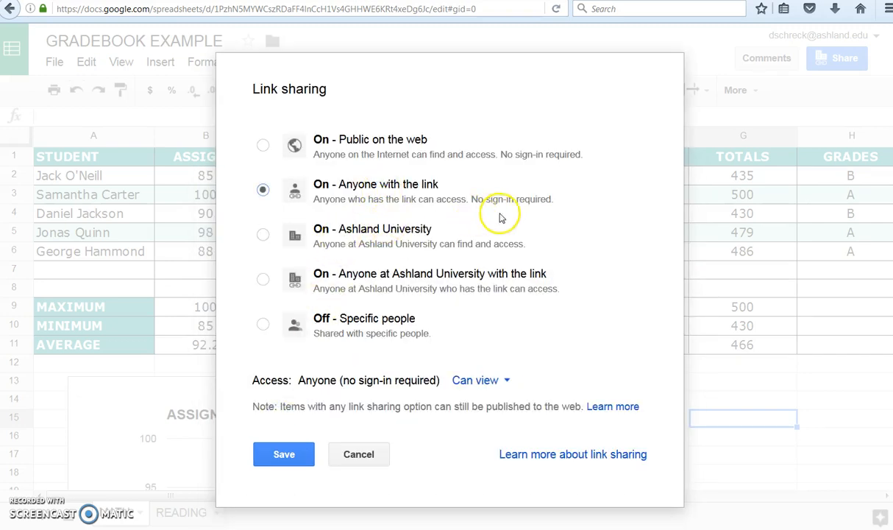
mouse_move(585, 208)
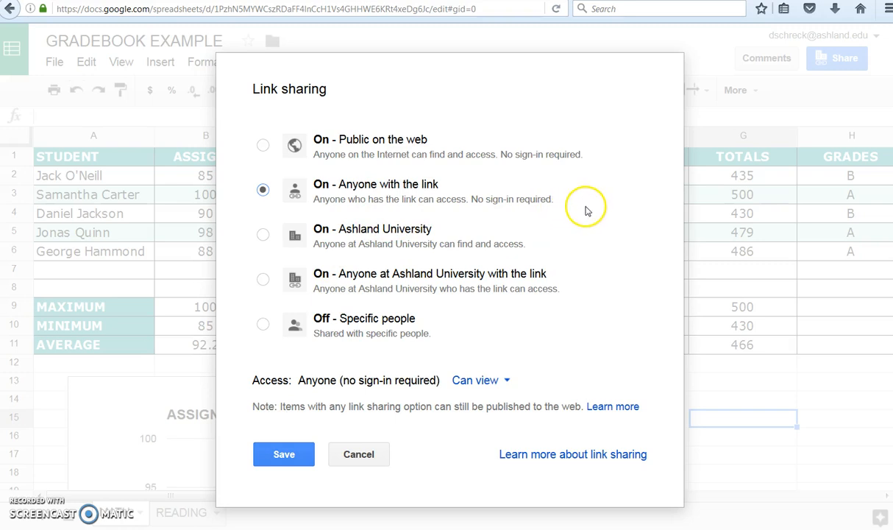
mouse_move(597, 205)
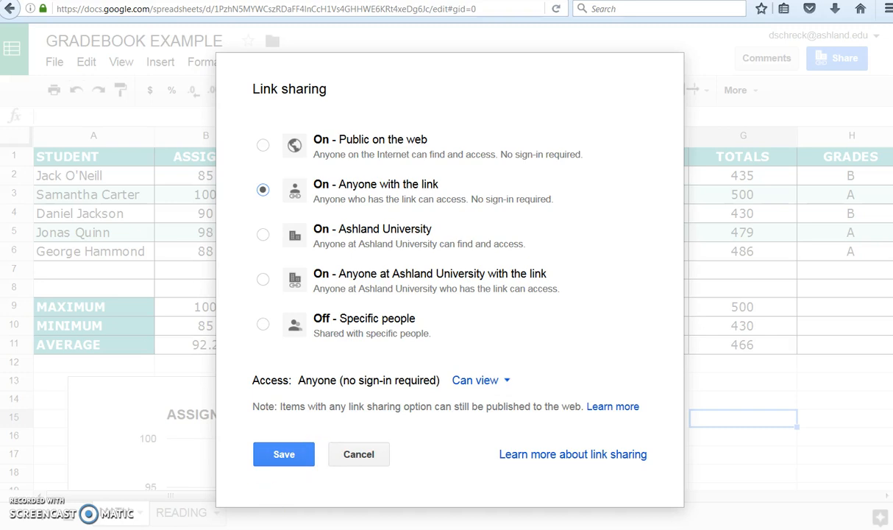
- Save the view-only link sharing change and close the sharing settings
left_click(283, 453)
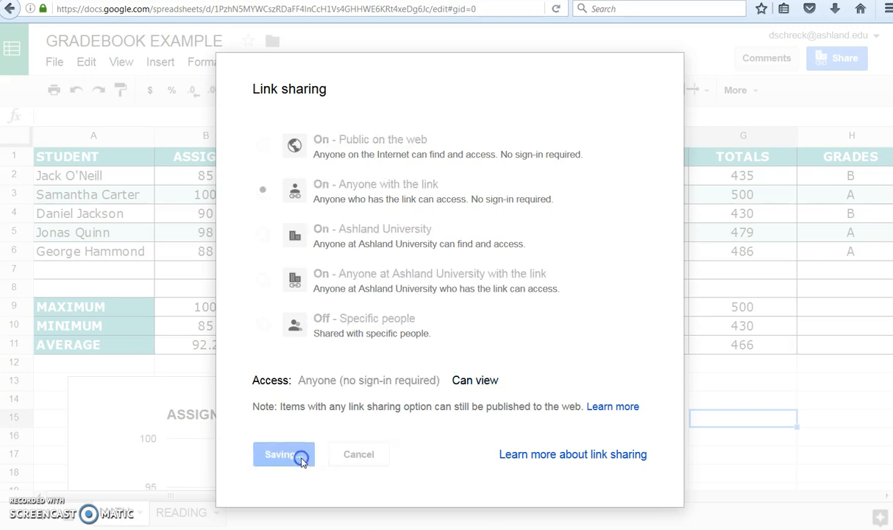
left_click(282, 453)
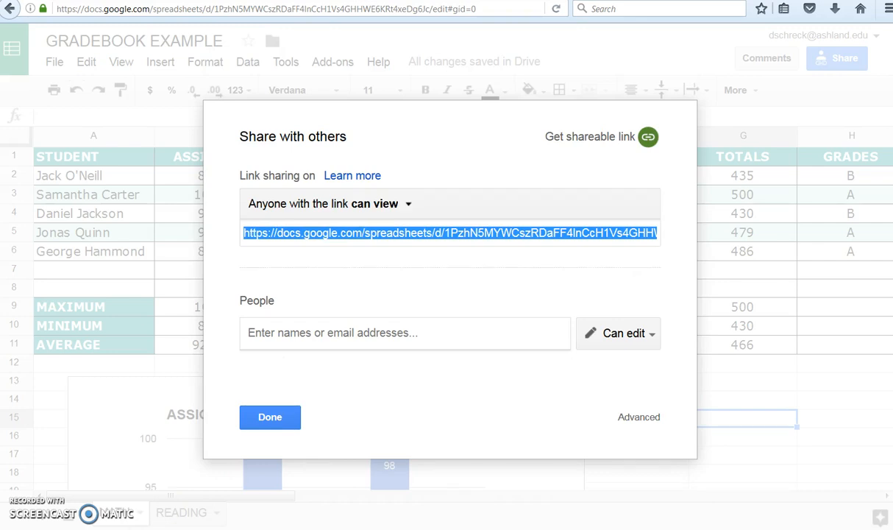
left_click(269, 417)
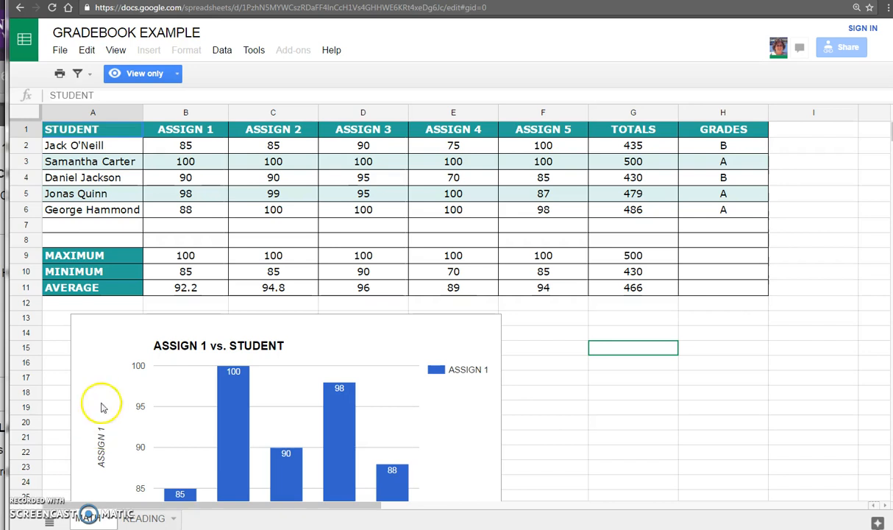
mouse_move(144, 74)
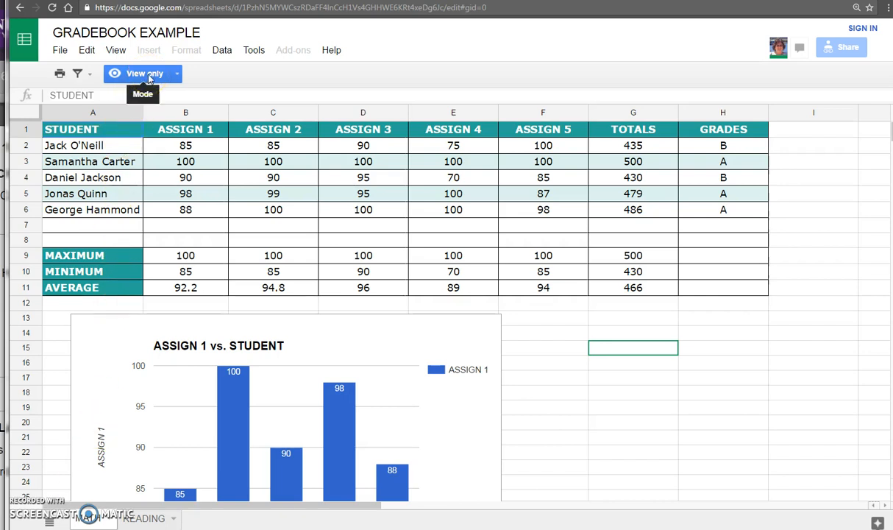